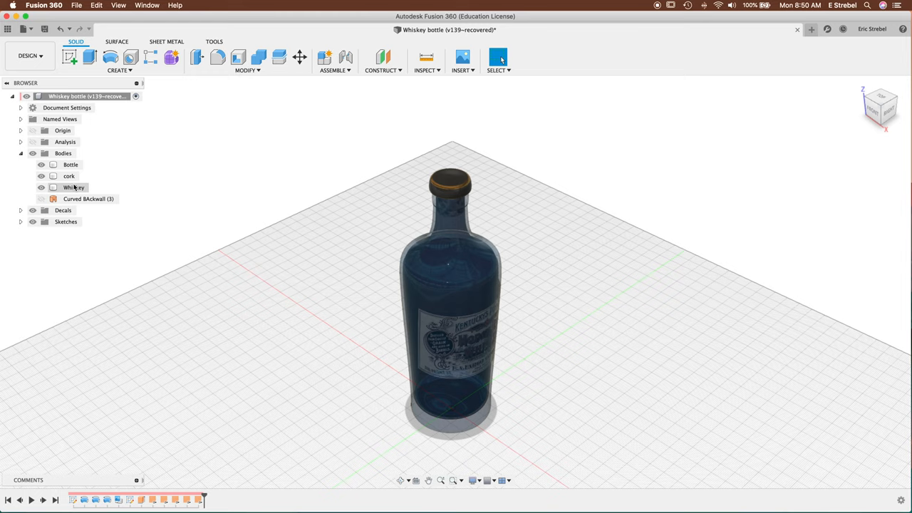
Step: Show the Curved Backwall body and bring up the workspace list
left_click(88, 199)
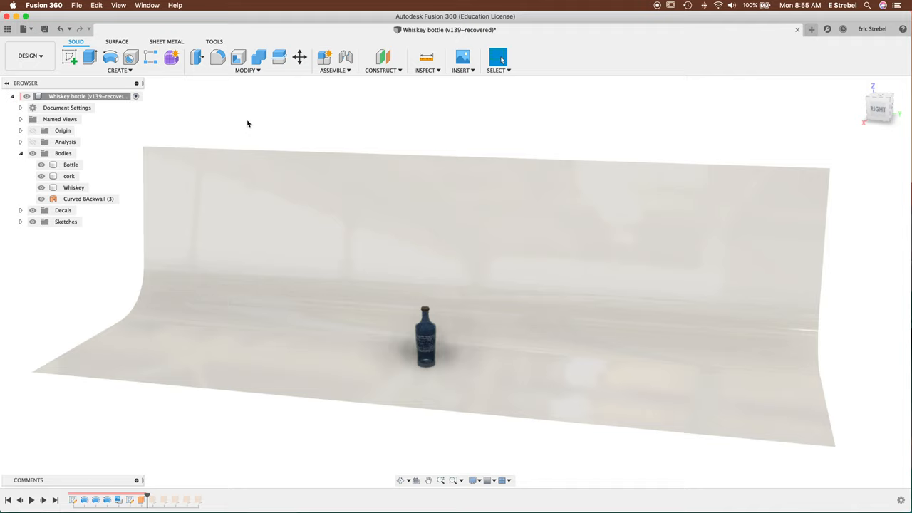
left_click(30, 55)
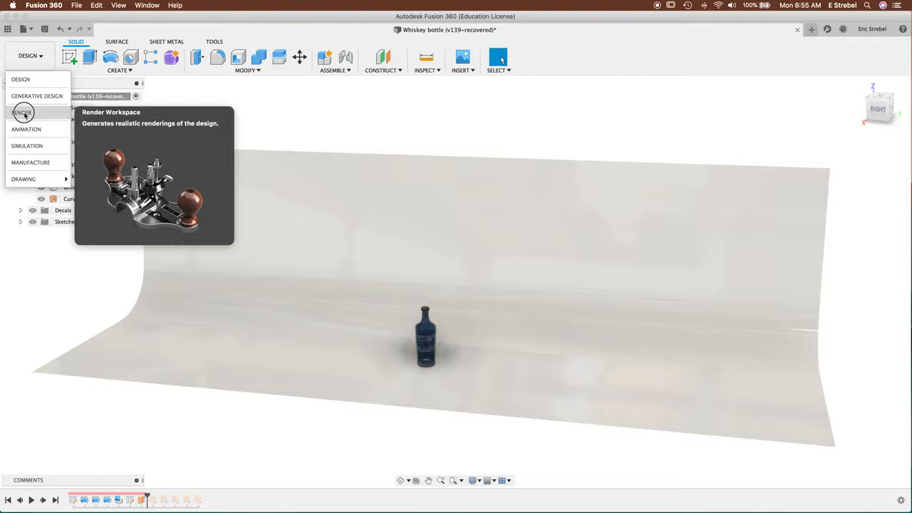
Step: Switch to the Render workspace and give the Curved Backwall a golden yellow appearance
left_click(23, 111)
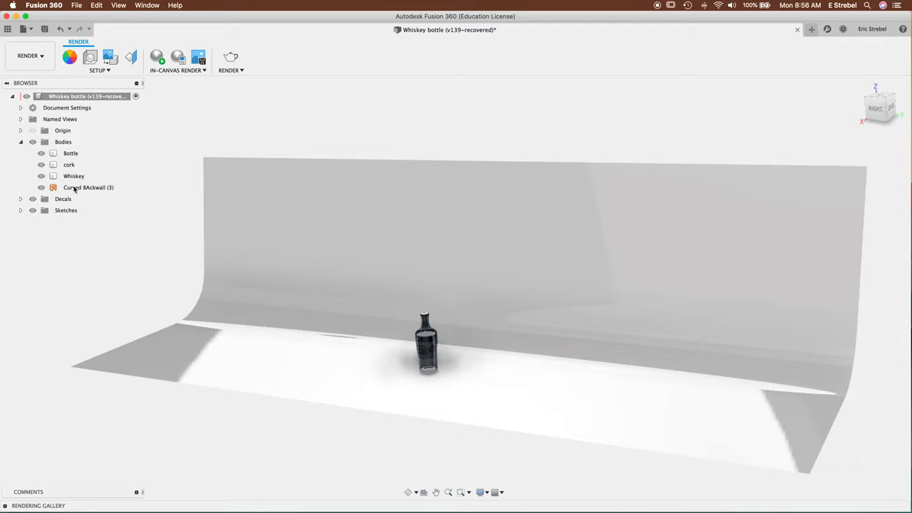
left_click(20, 209)
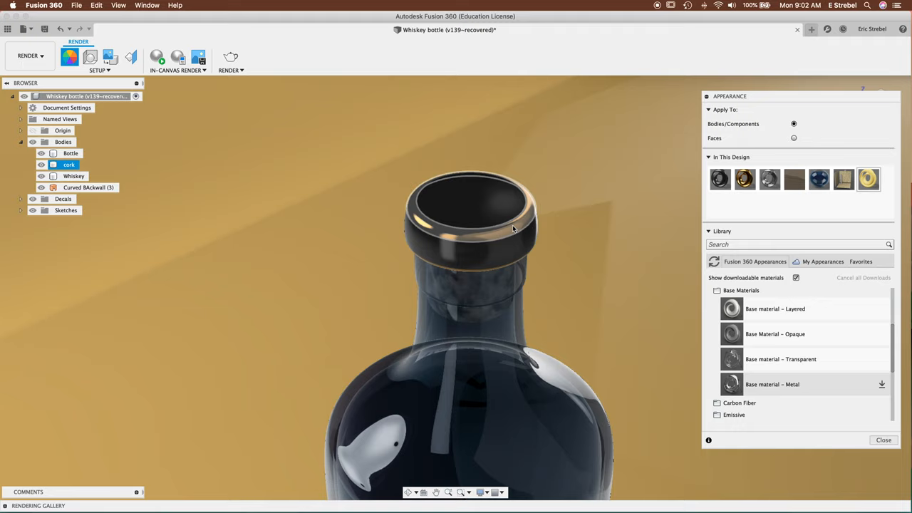
mouse_move(510, 233)
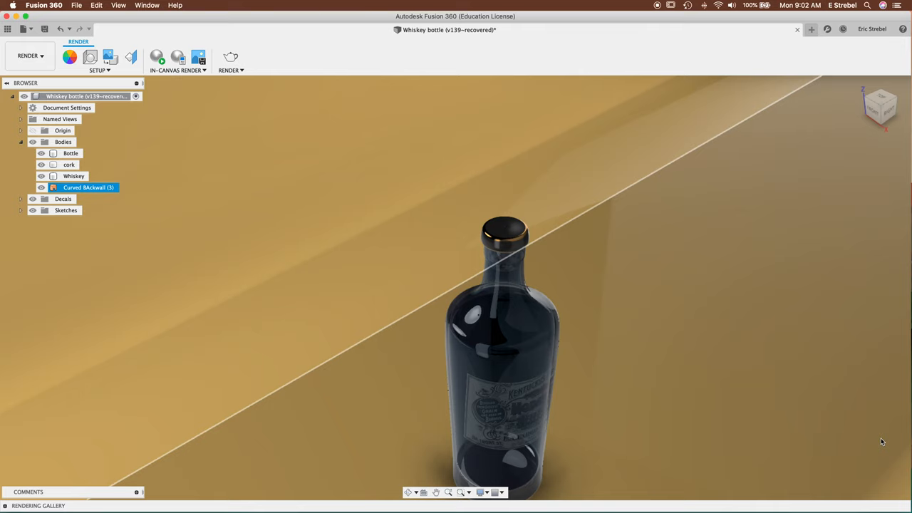
Step: In Scene Settings, hide the Curved Backwall and enable the Ground Plane for a shadow
left_click(88, 57)
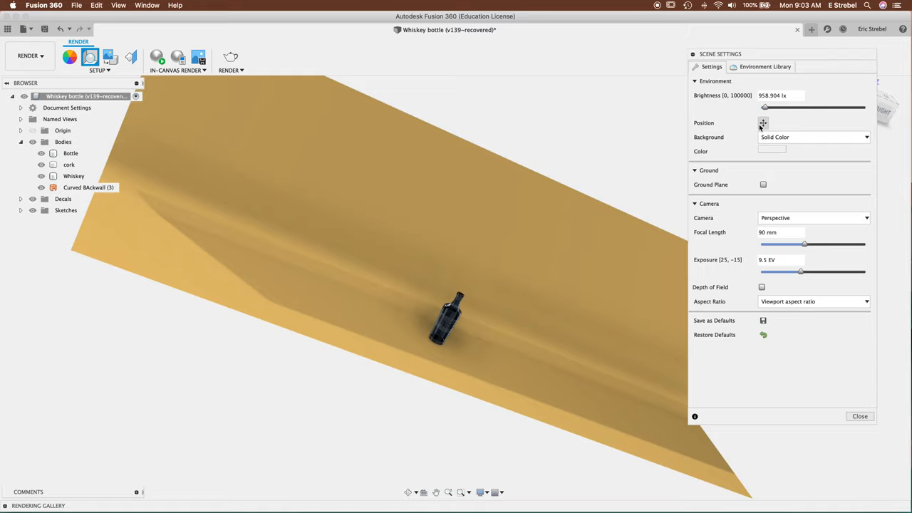
left_click(764, 151)
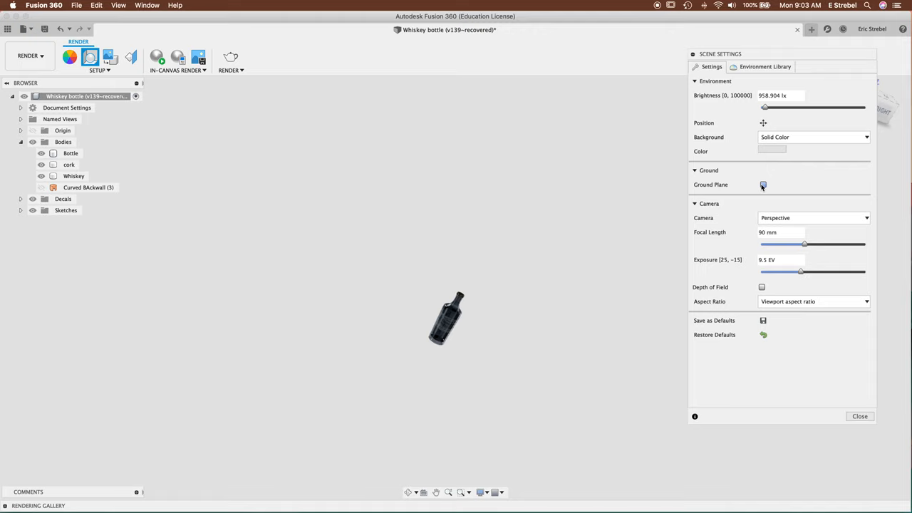
left_click(760, 185)
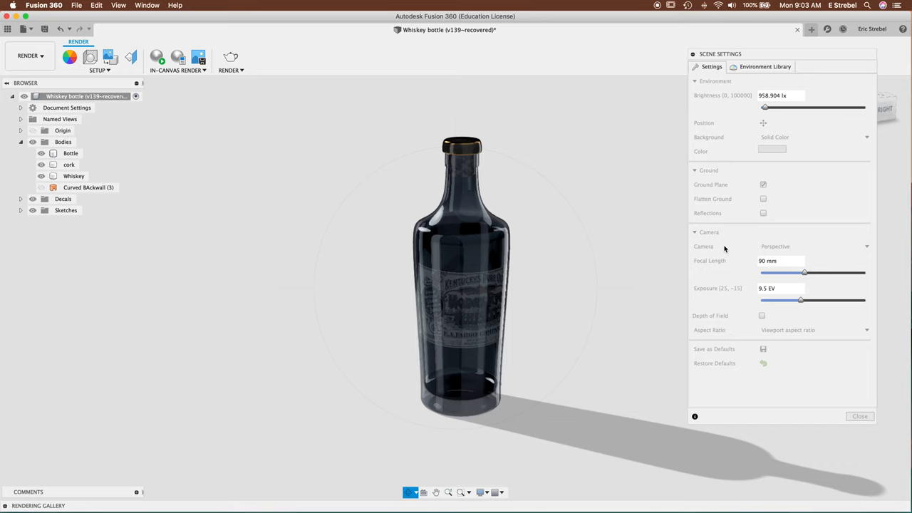
Step: Enable reflections, remove the ground plane, set focal length to 75 mm and enable depth of field
left_click(762, 214)
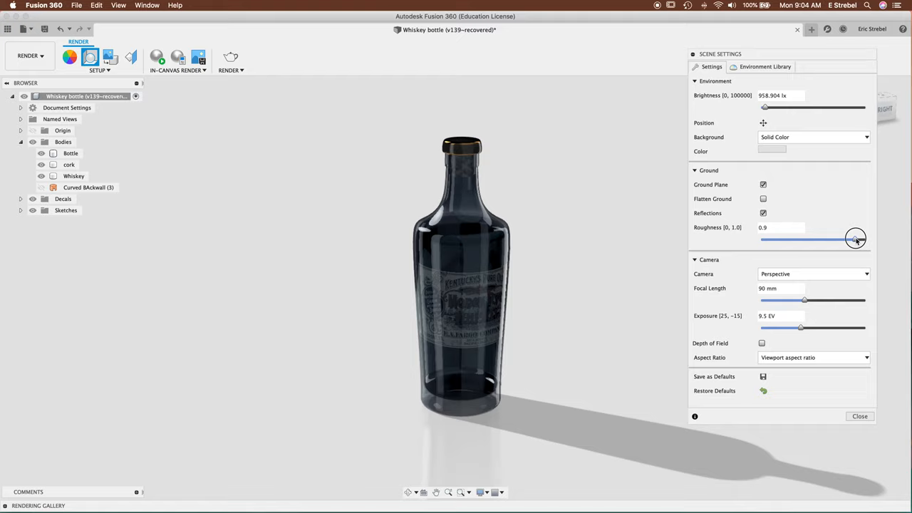
left_click(866, 218)
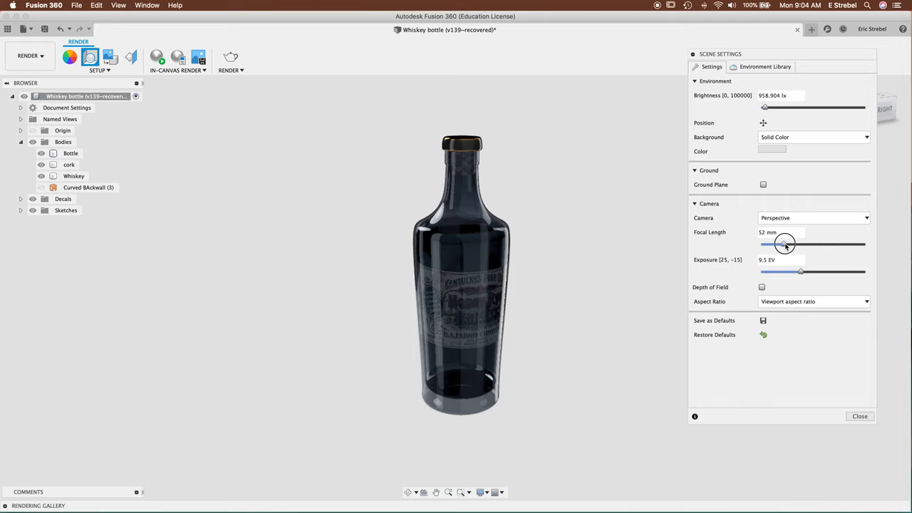
left_click_drag(784, 245, 796, 245)
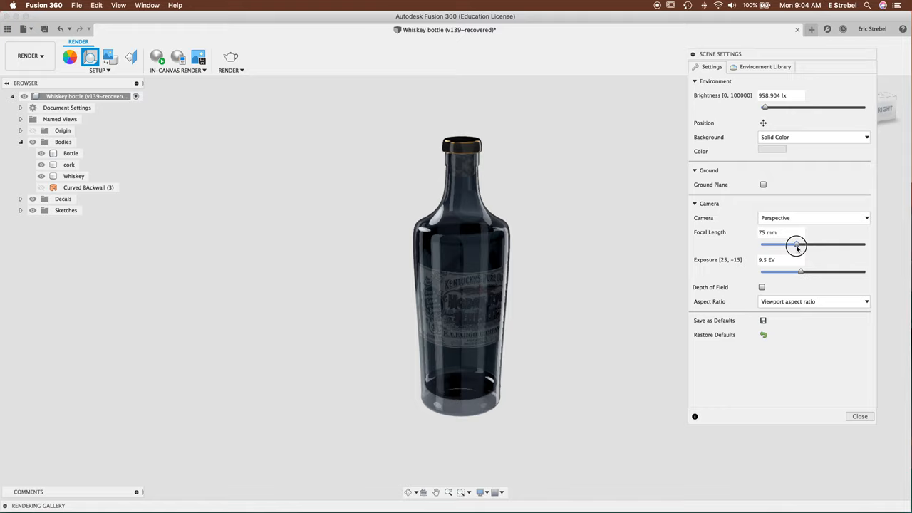
left_click(761, 287)
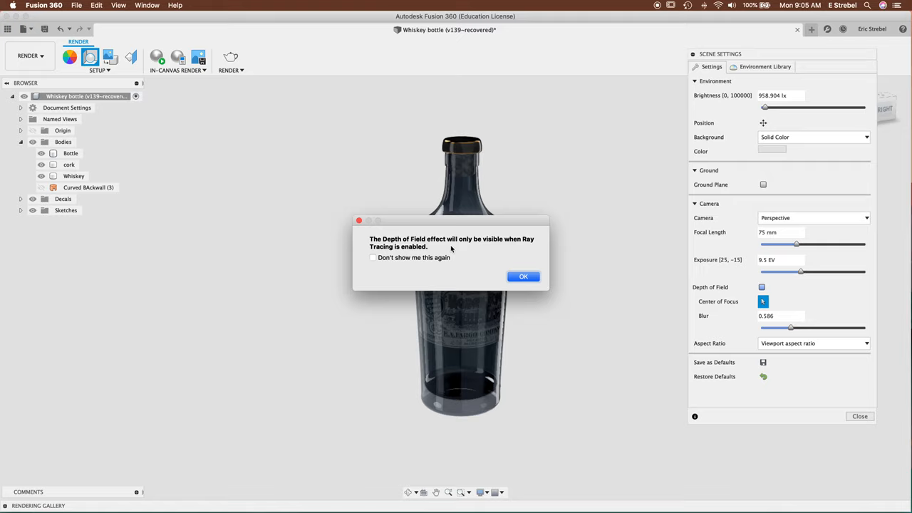
Step: Dismiss the ray-tracing warning, disable depth of field and show the aspect ratio presets
left_click(523, 277)
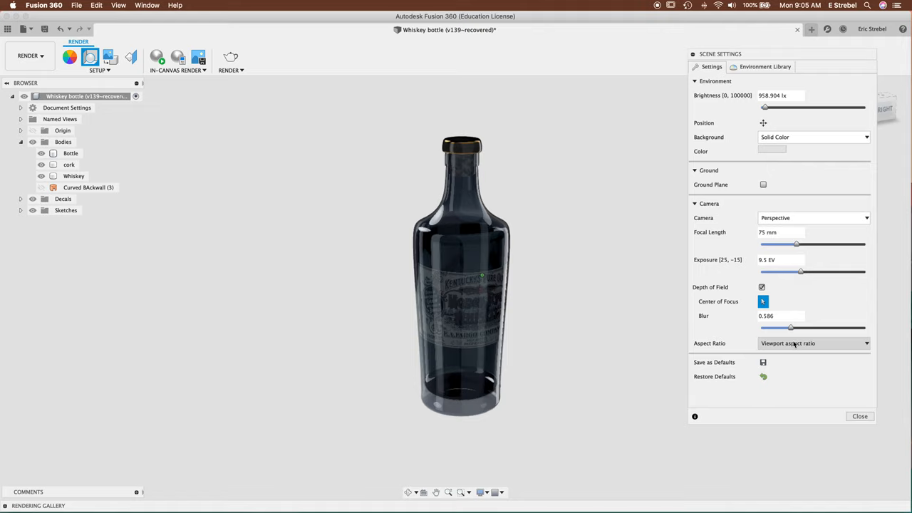
left_click_drag(789, 326, 851, 326)
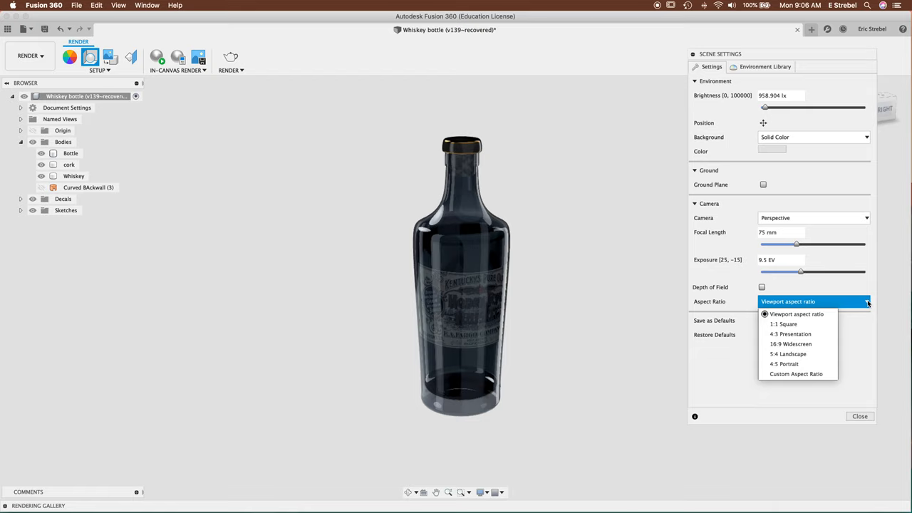
Step: Try 1:1 Square, 4:3 Presentation and 4:5 Portrait framings, then return to Viewport aspect ratio
left_click(775, 323)
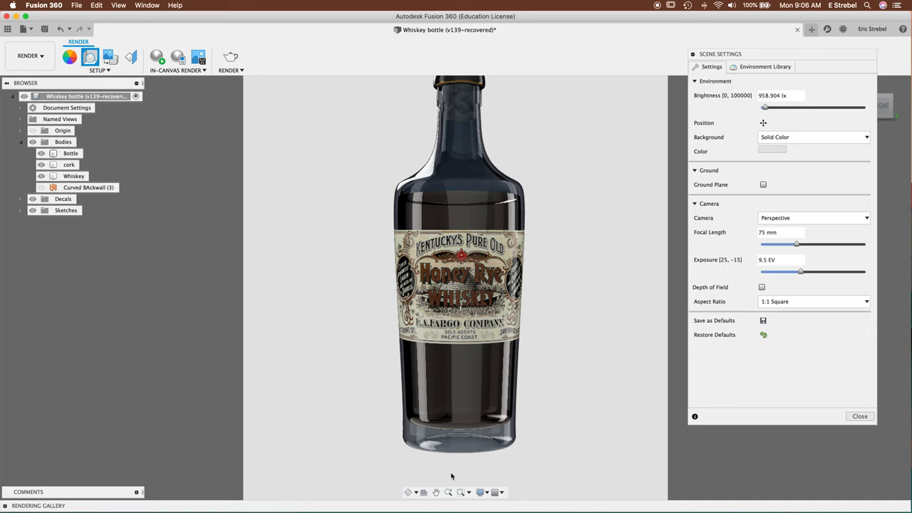
left_click(812, 302)
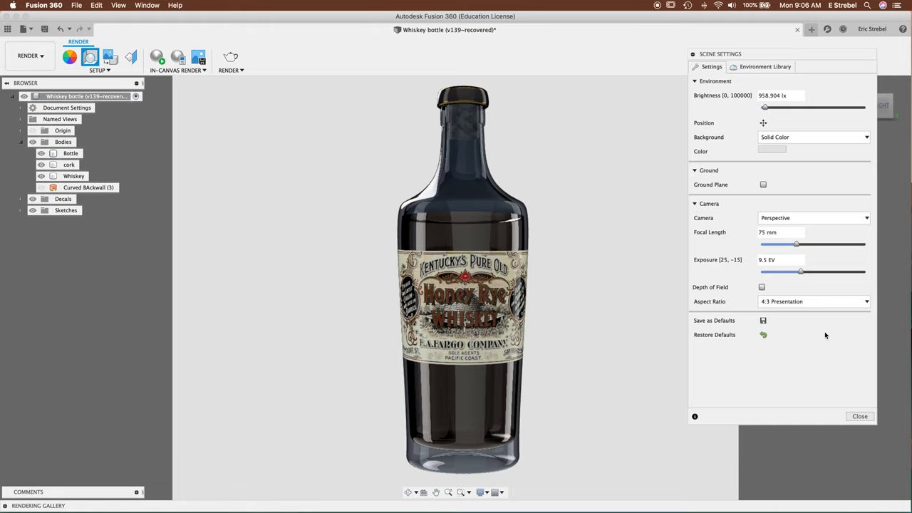
left_click(812, 302)
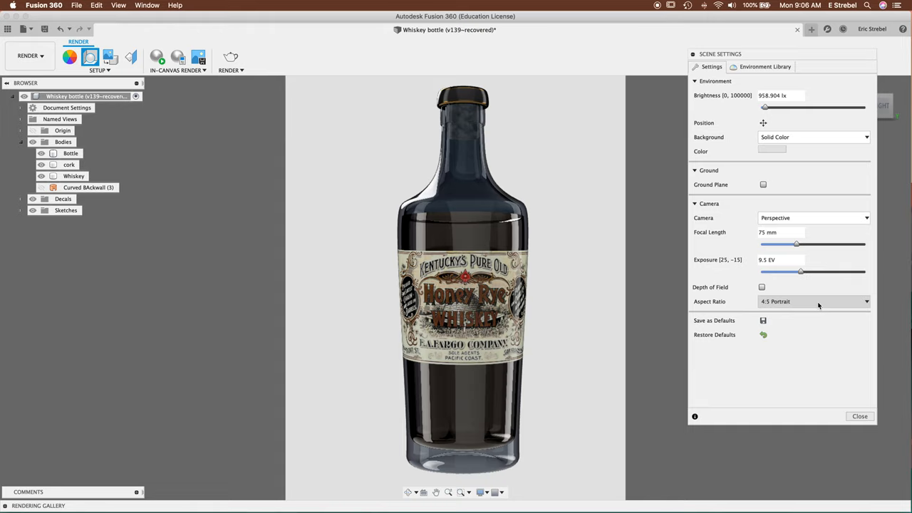
left_click(813, 302)
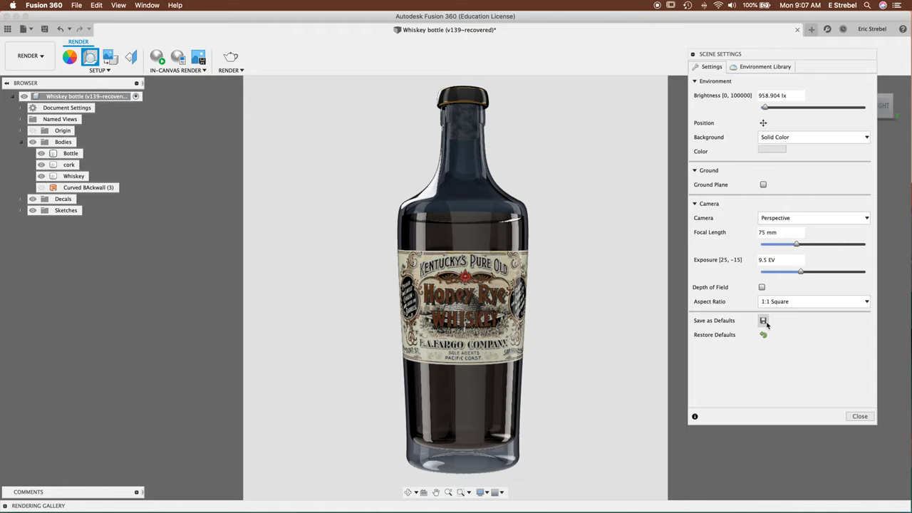
left_click(812, 302)
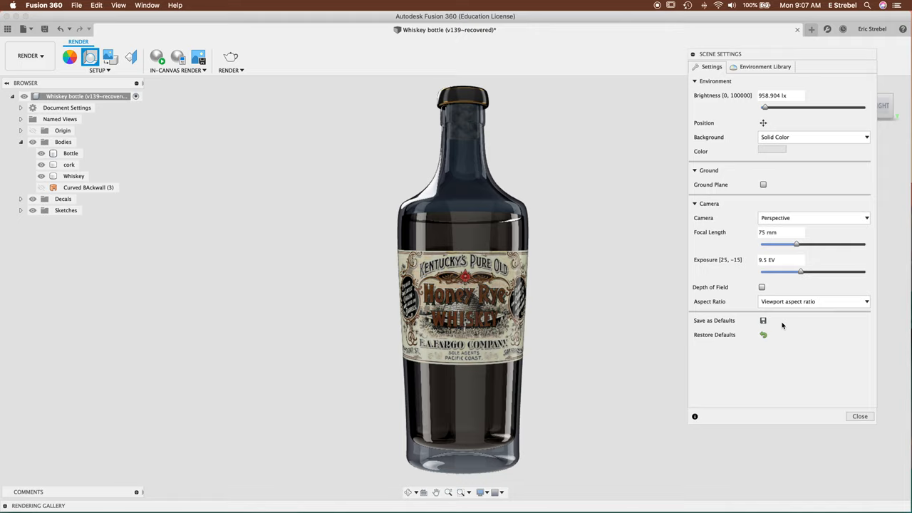
left_click(858, 416)
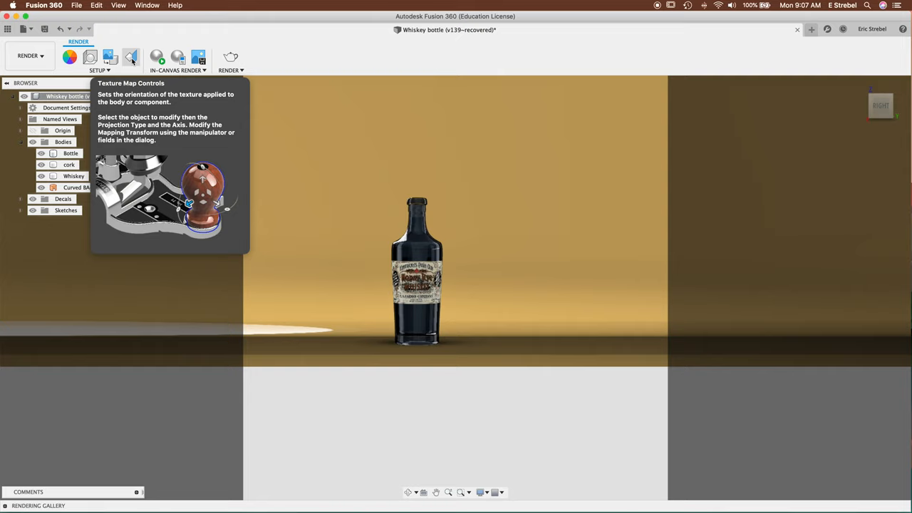
Step: Close Scene Settings with the bottle in front of the golden back wall
left_click(156, 57)
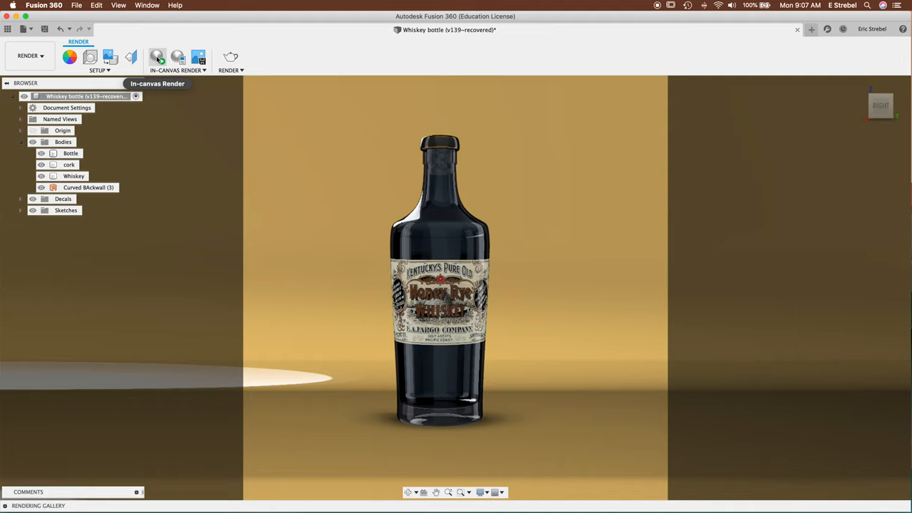
mouse_move(198, 57)
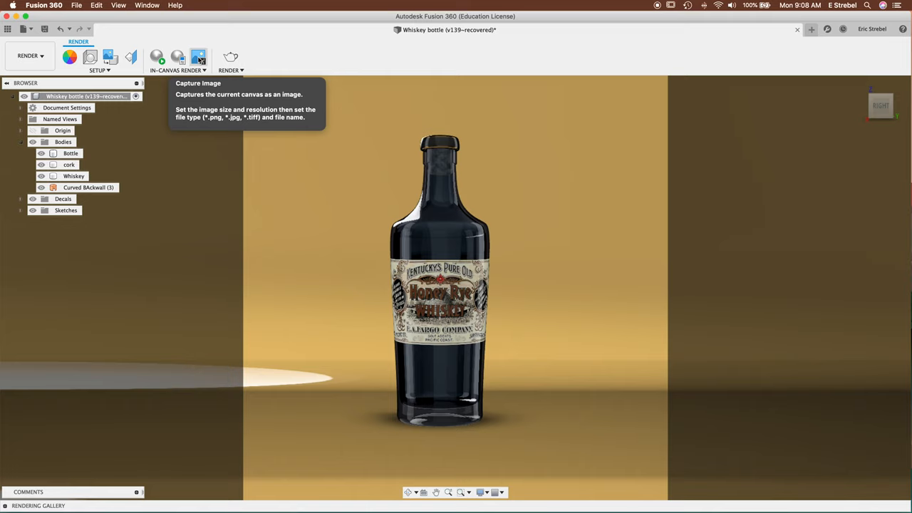
Step: Capture an 8000 × 3728 px image with transparent background and anti-aliasing enabled
left_click(198, 57)
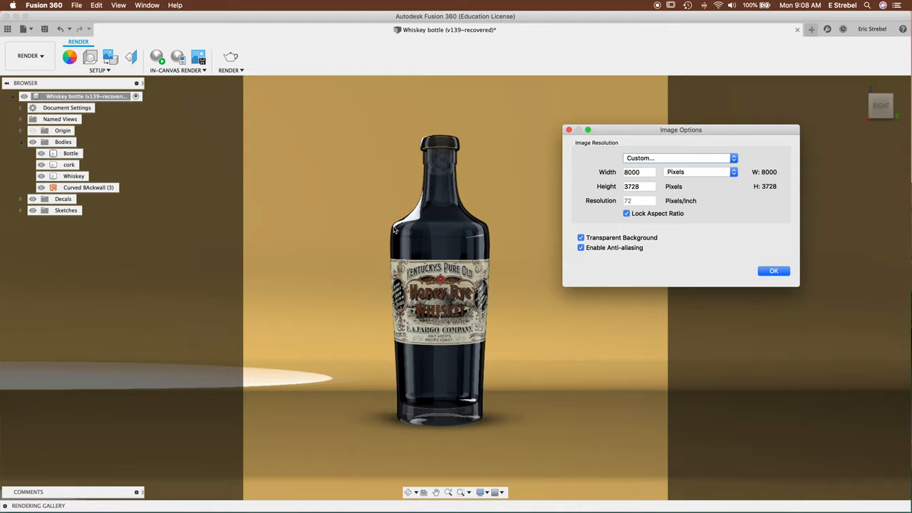
left_click(772, 271)
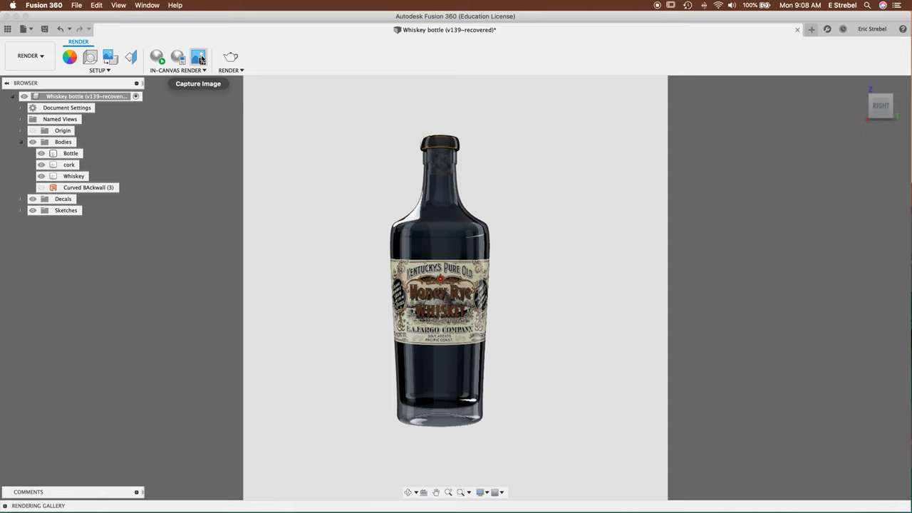
left_click(199, 57)
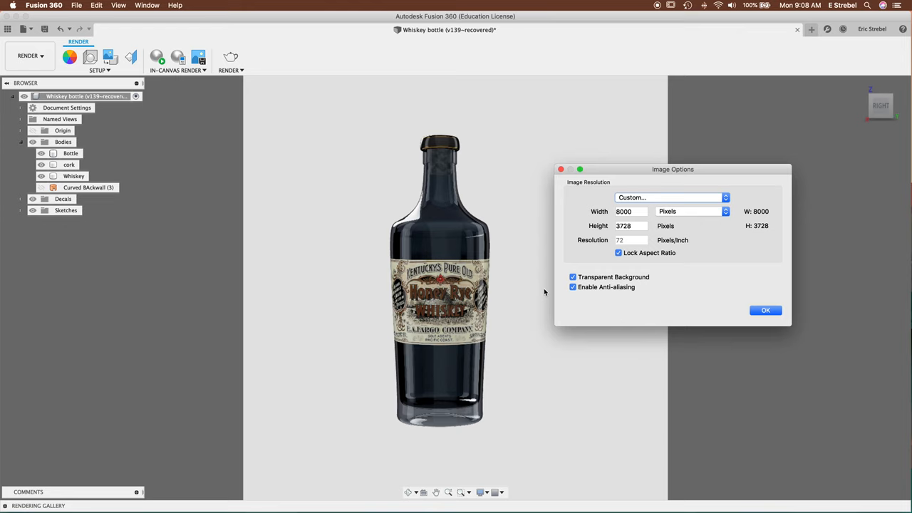
left_click(765, 310)
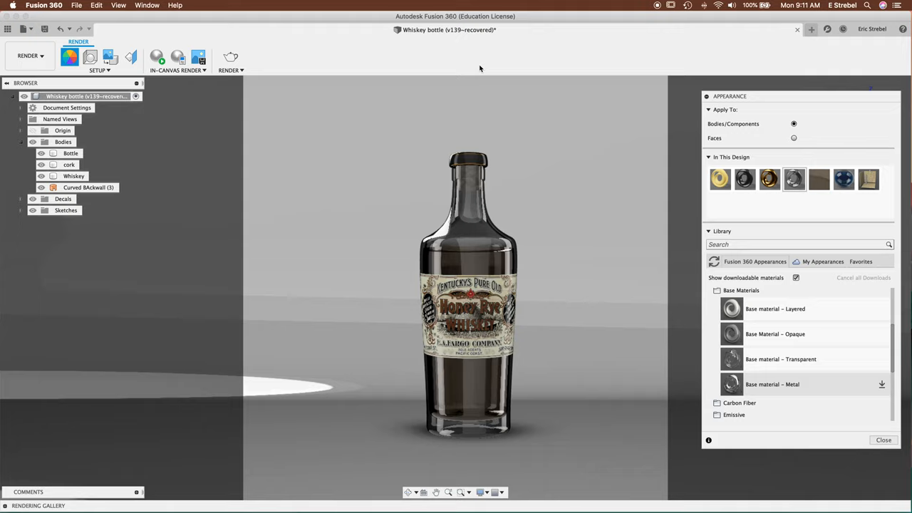
Step: Apply a pale grey appearance to the Curved Backwall and close the appearance library
left_click(88, 188)
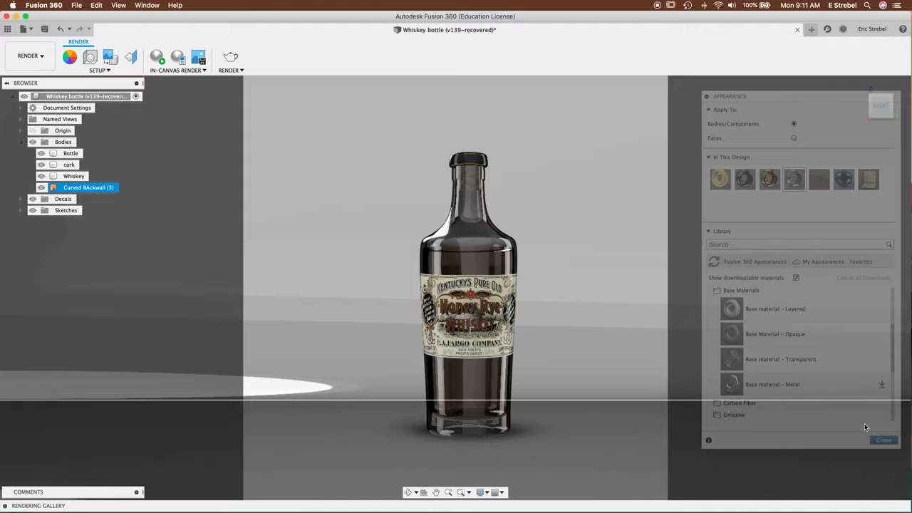
left_click(883, 439)
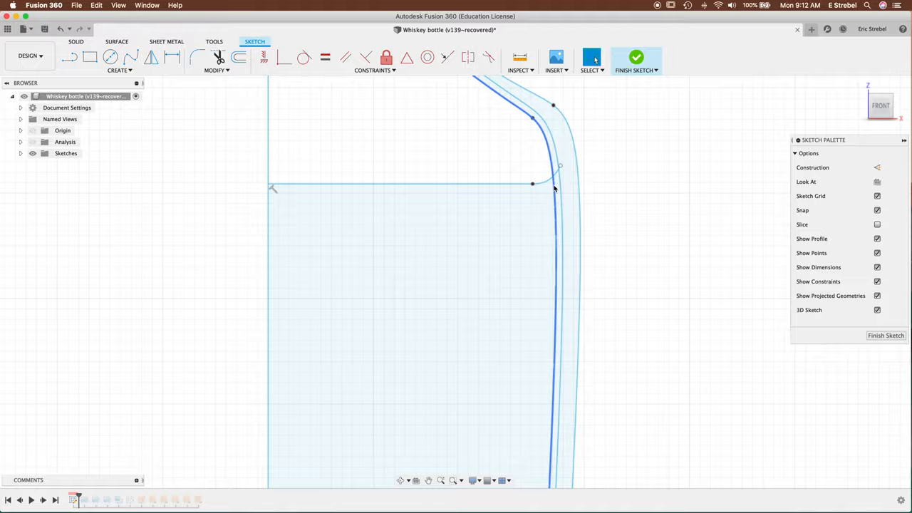
Step: Adjust the whiskey liquid's sketch profile to follow the inside of the bottle shoulder
left_click(882, 336)
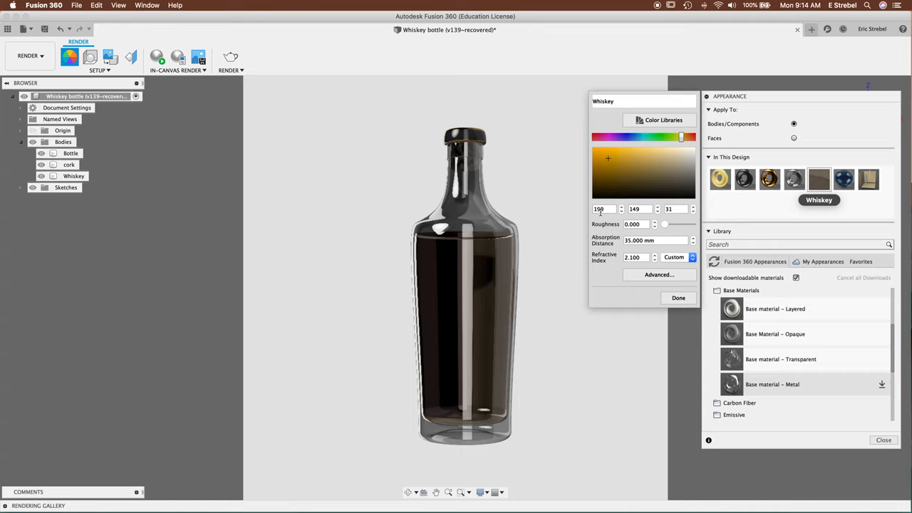
Step: Keep a Custom refractive index on the Whiskey appearance so it can read 2.2
left_click(690, 256)
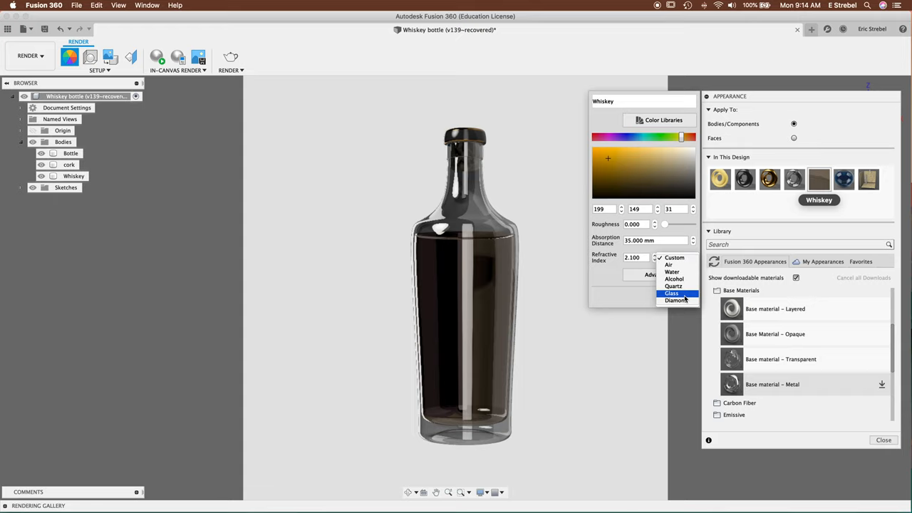
left_click(675, 278)
type("2.2")
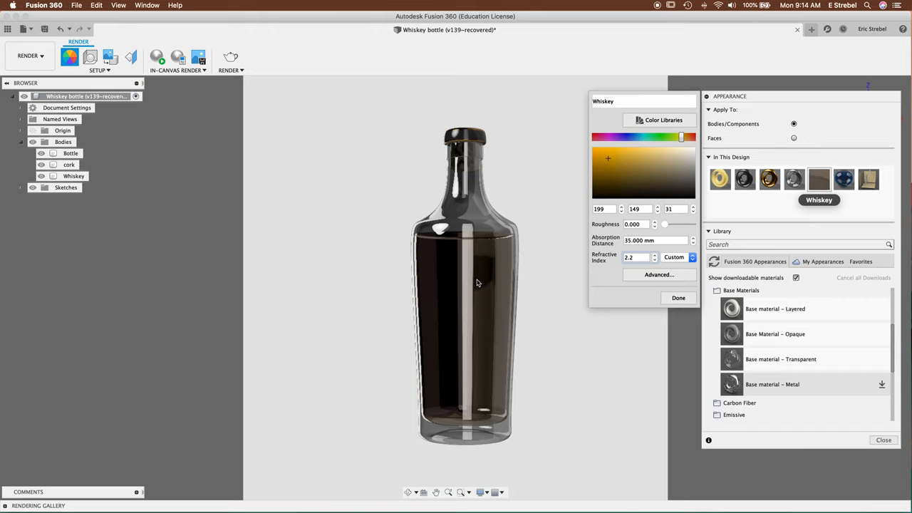
mouse_move(554, 276)
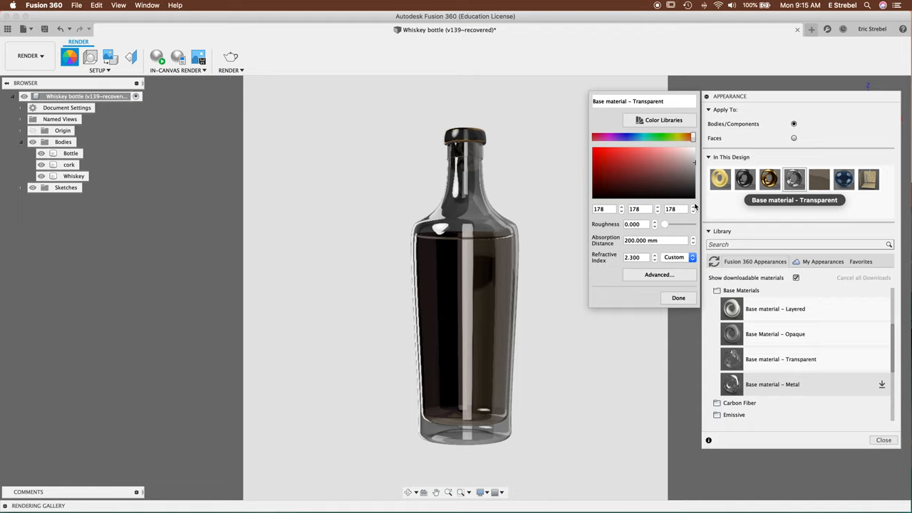
Step: Give Base material – Transparent a preset refractive index, rendering the liquid clear grey
left_click(691, 257)
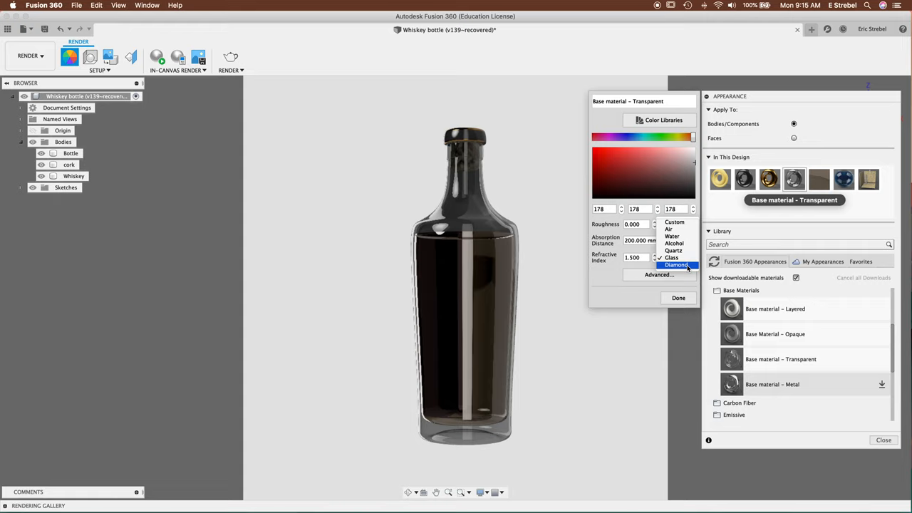
left_click(675, 265)
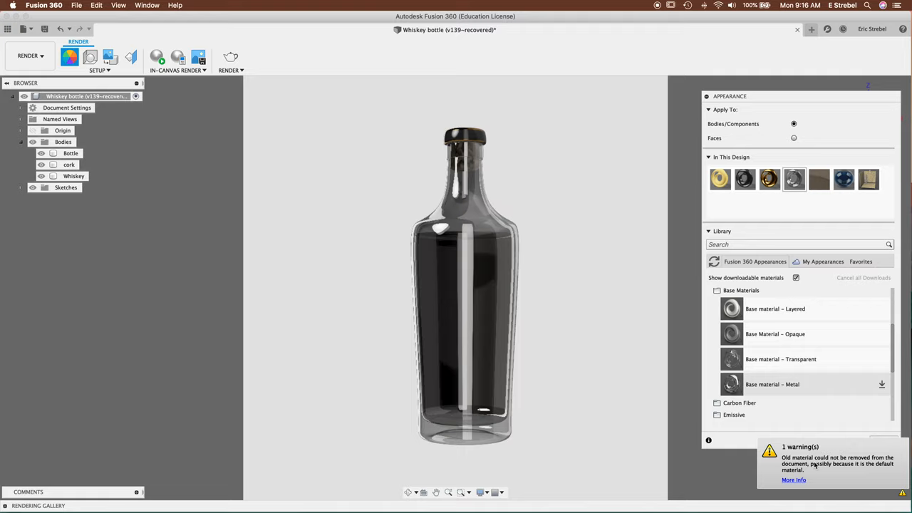
Step: Dismiss the old-material removal warning and bring back the design's appearance library
left_click(790, 489)
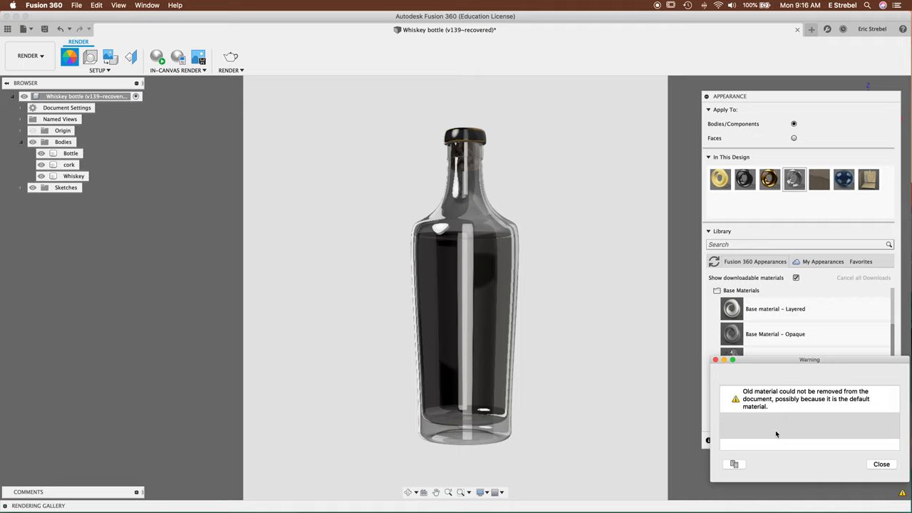
left_click_drag(809, 359, 612, 140)
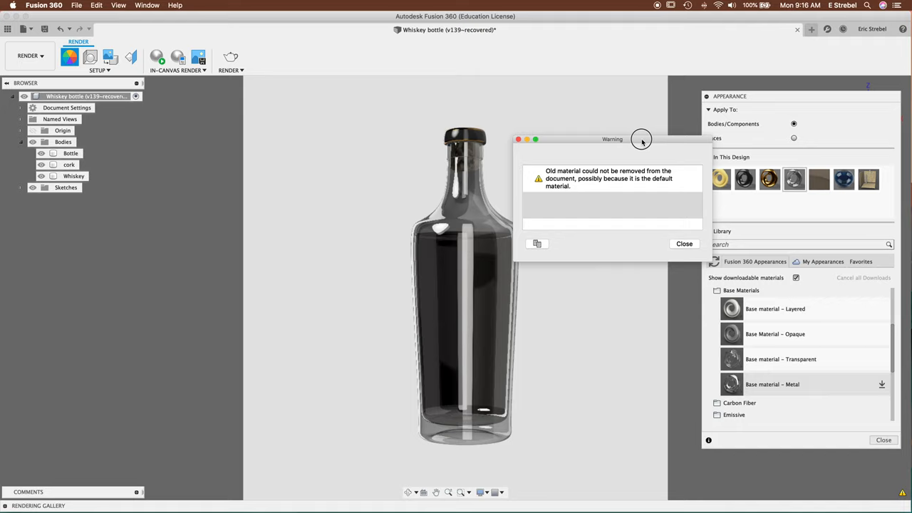
left_click(684, 243)
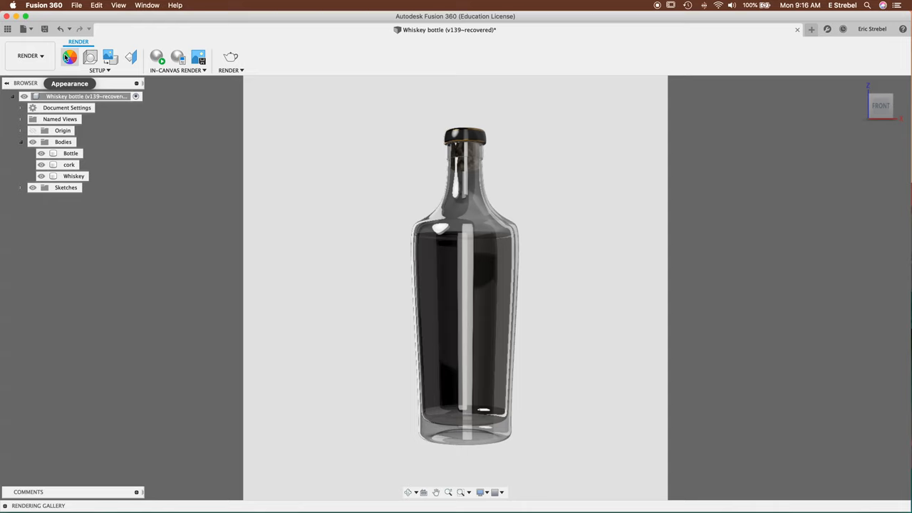
left_click(70, 55)
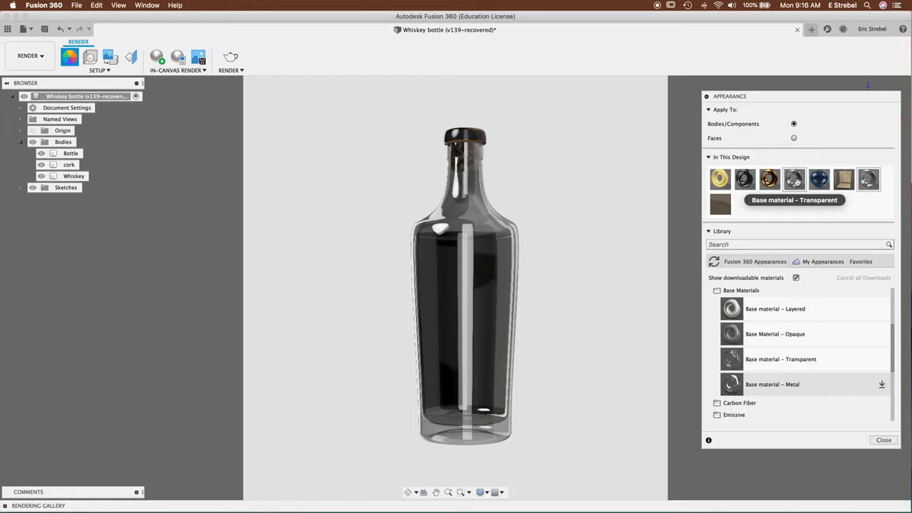
mouse_move(871, 180)
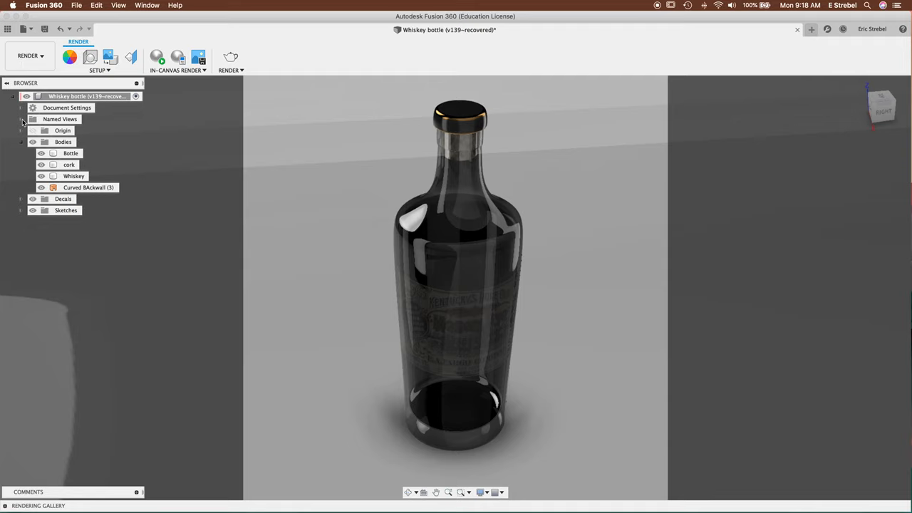
Step: Save the current camera angle as a named view called 'Top down 3/4'
left_click(22, 120)
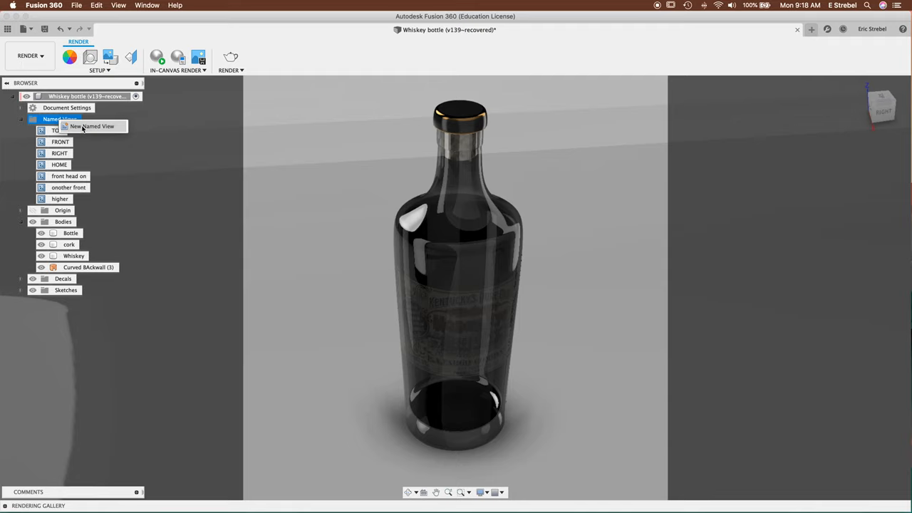
left_click(92, 125)
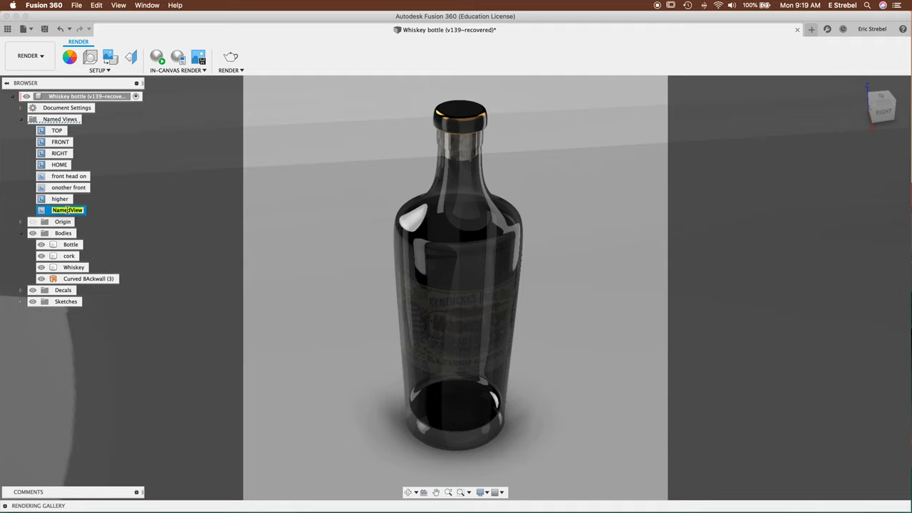
type("Top down 3/4")
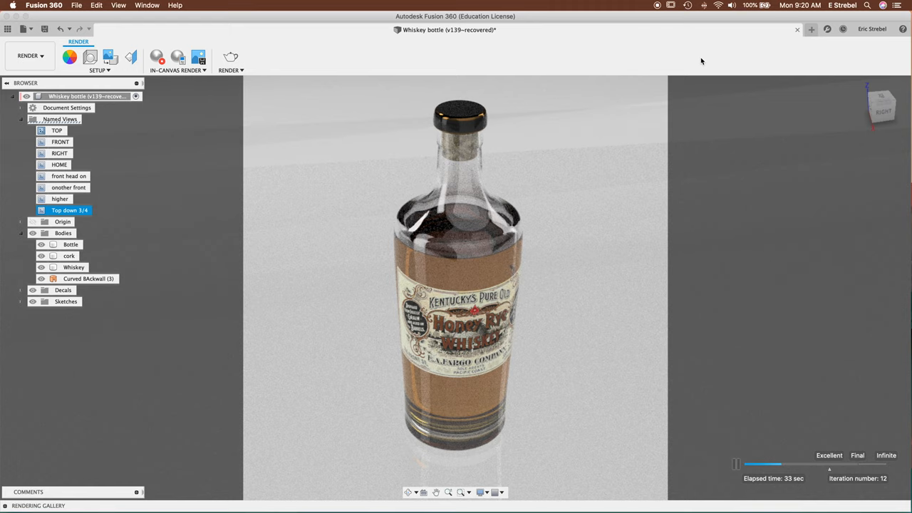
Step: Queue two 1080 × 1080 final-quality Cloud Renderer images of the bottle to the gallery
left_click(229, 57)
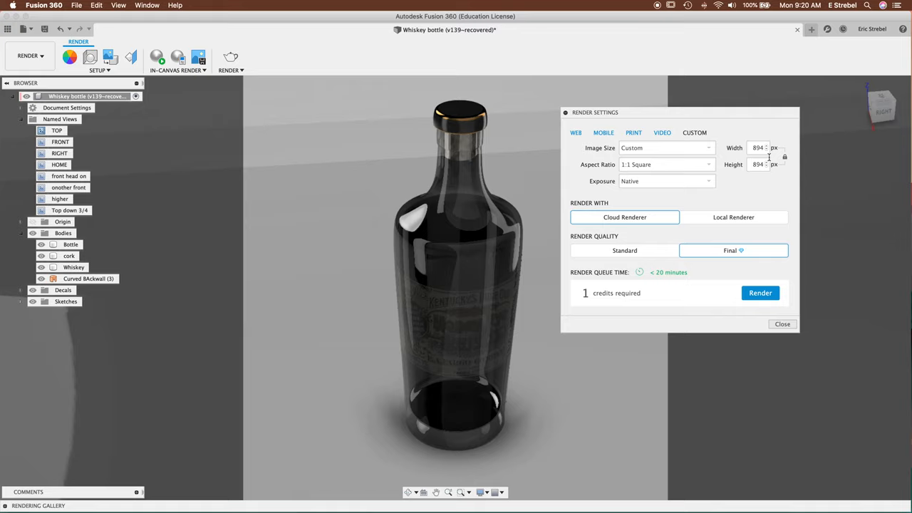
type("1080")
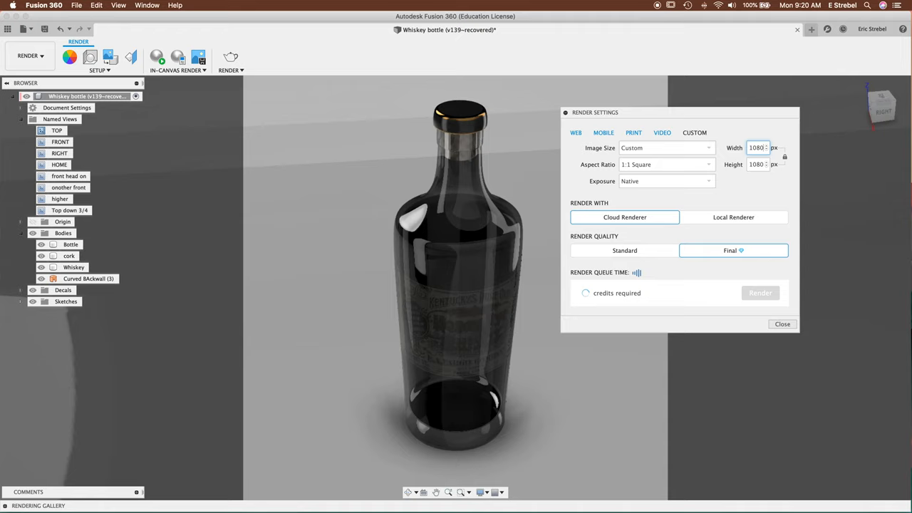
left_click(760, 293)
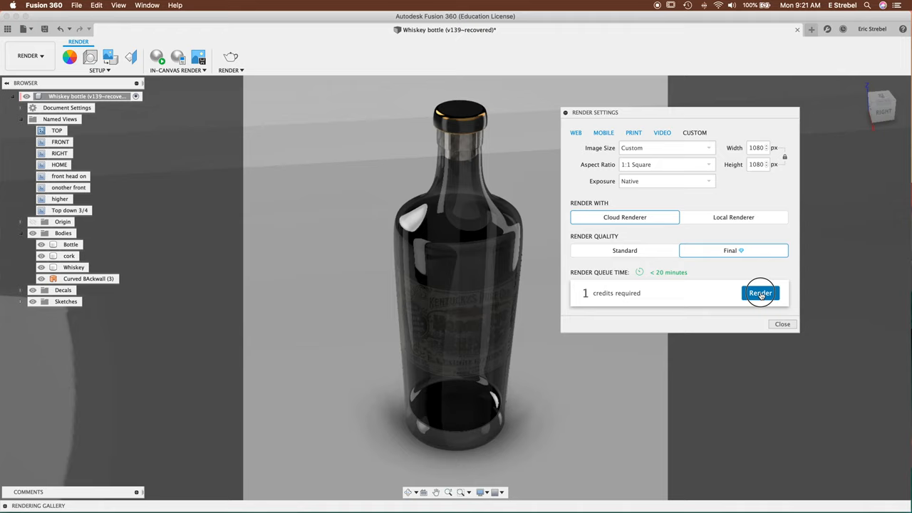
left_click(761, 293)
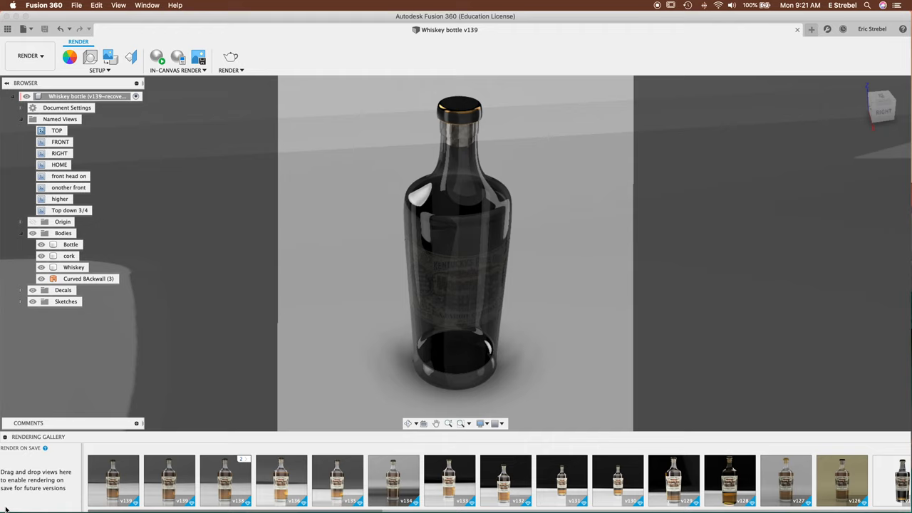
left_click(228, 57)
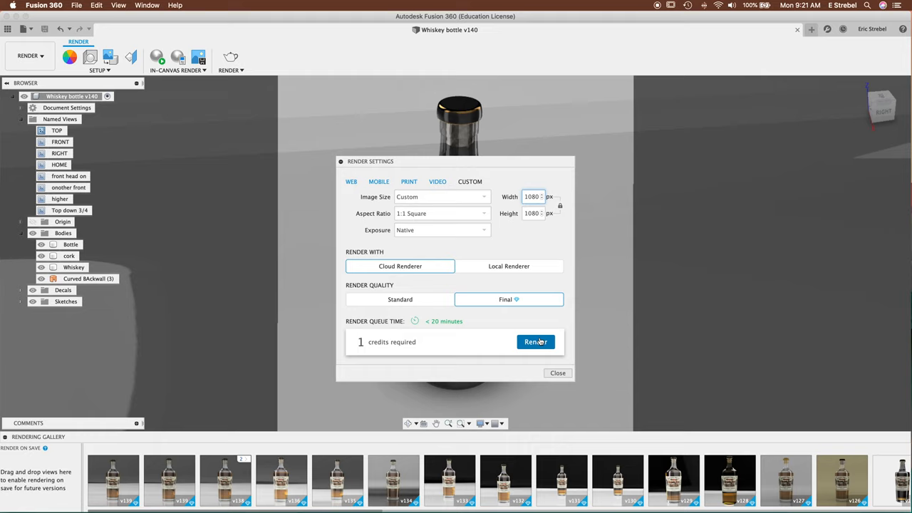
left_click(536, 342)
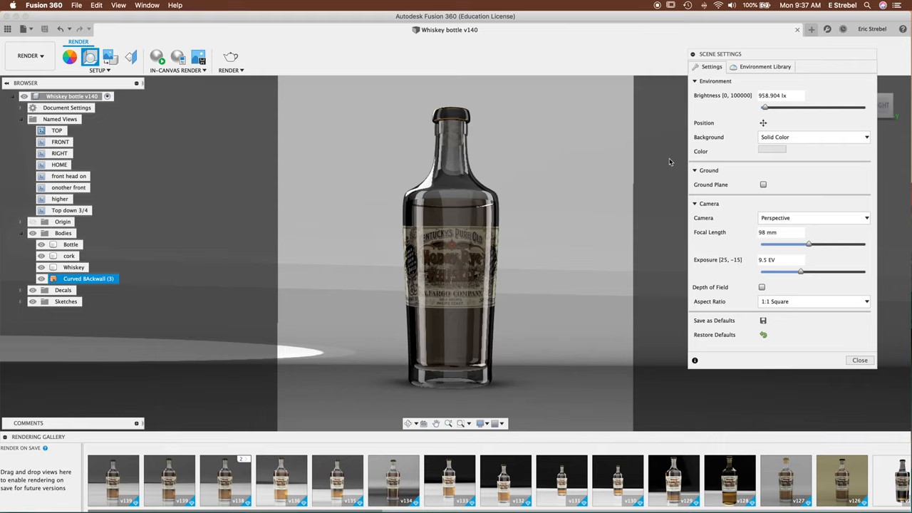
Step: Switch the scene environment to Rim Highlights from the Environment Library
left_click(764, 67)
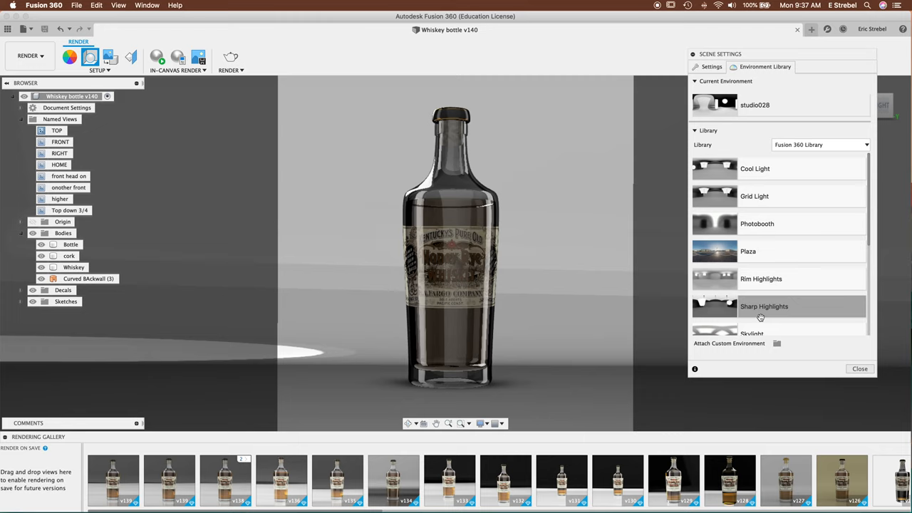
left_click(775, 343)
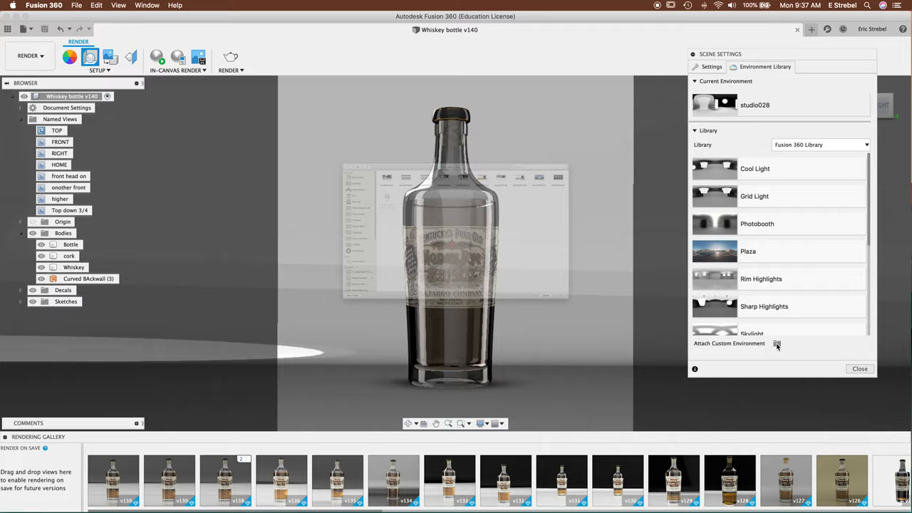
left_click(703, 67)
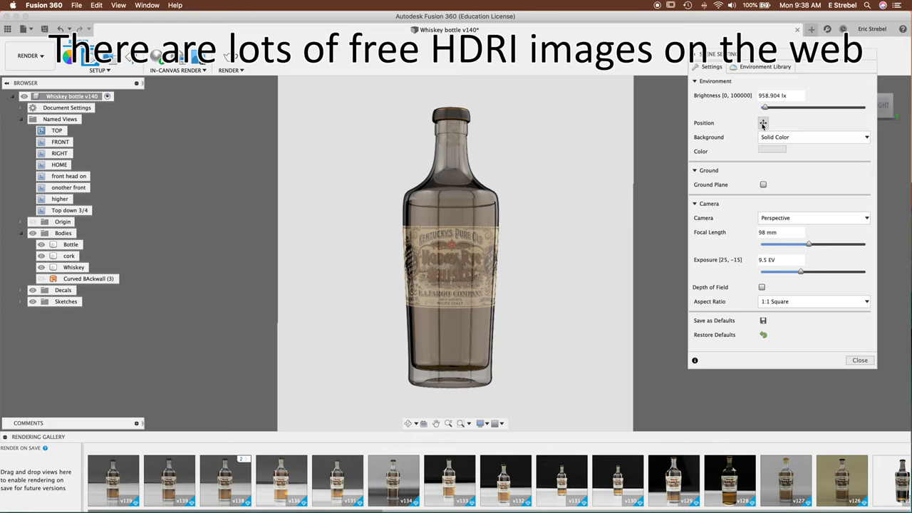
left_click(764, 122)
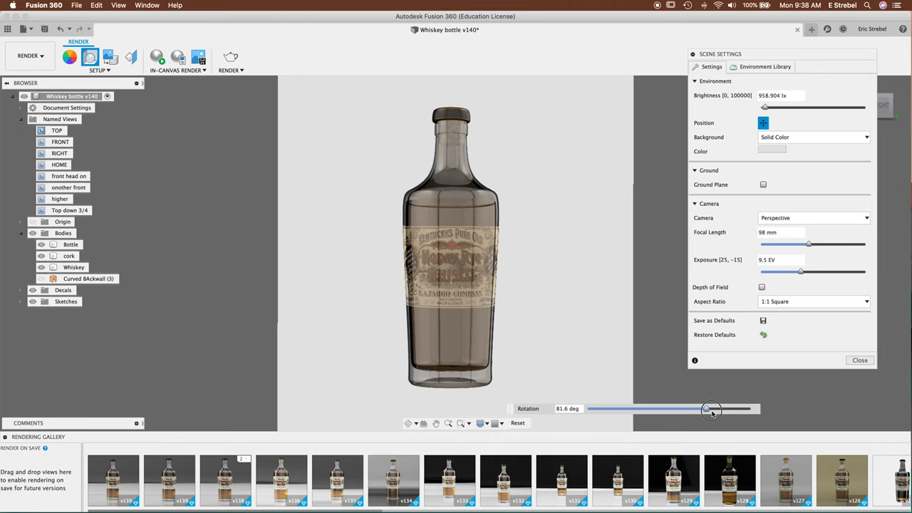
left_click(763, 67)
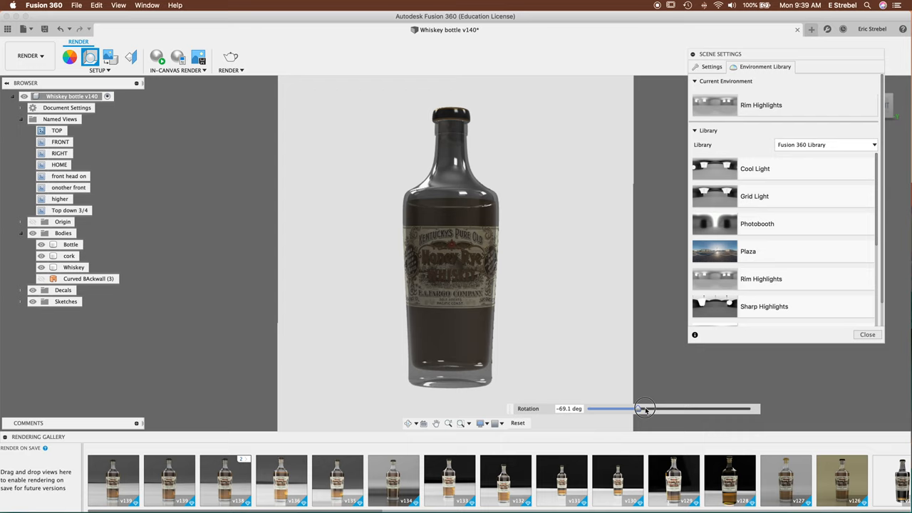
Step: Rotate the Rim Highlights lighting around the bottle with the Position rotation slider
left_click_drag(644, 408, 624, 407)
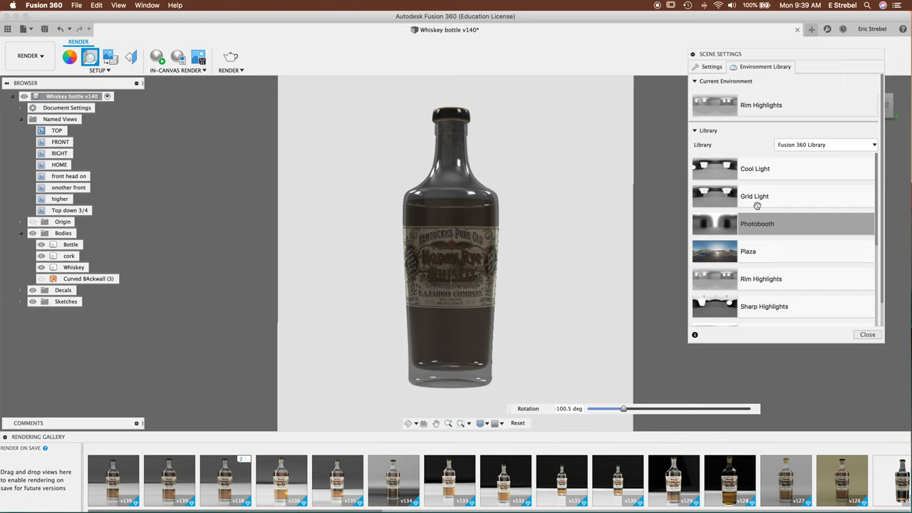
left_click_drag(624, 408, 681, 410)
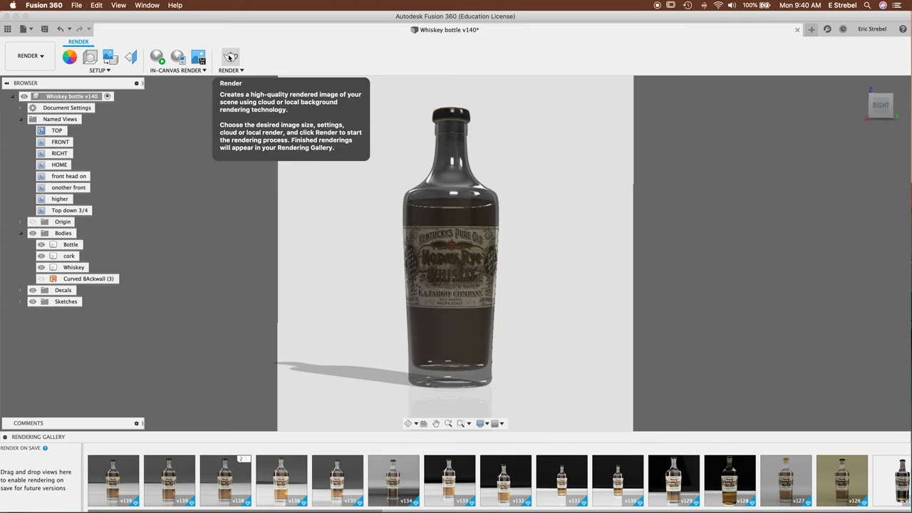
Step: Review the finished cloud render in the Rendering Gallery, then close it
left_click(229, 57)
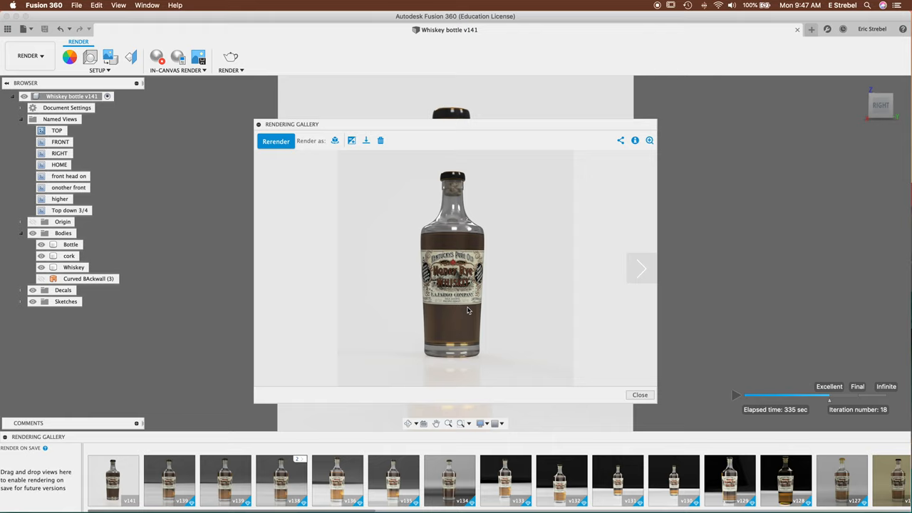
left_click(639, 394)
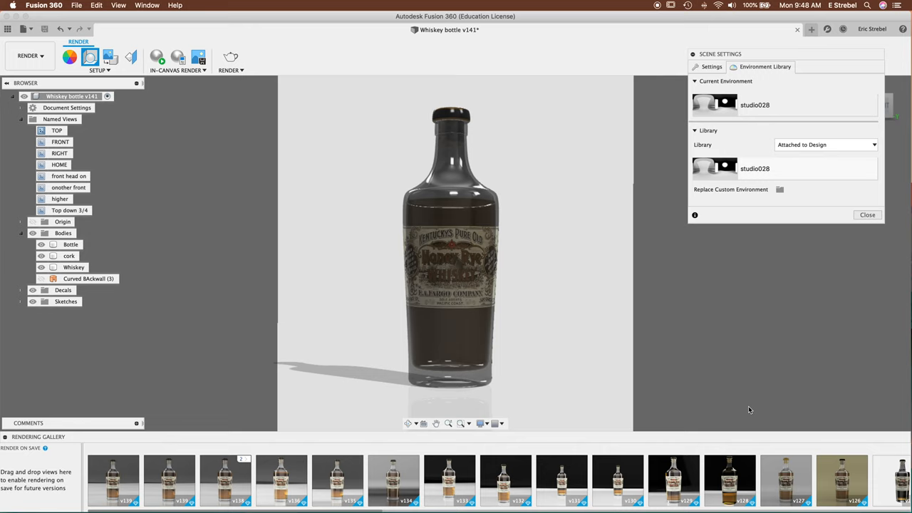
Step: Rotate the studio028 environment lighting around the bottle from Scene Settings
left_click(708, 67)
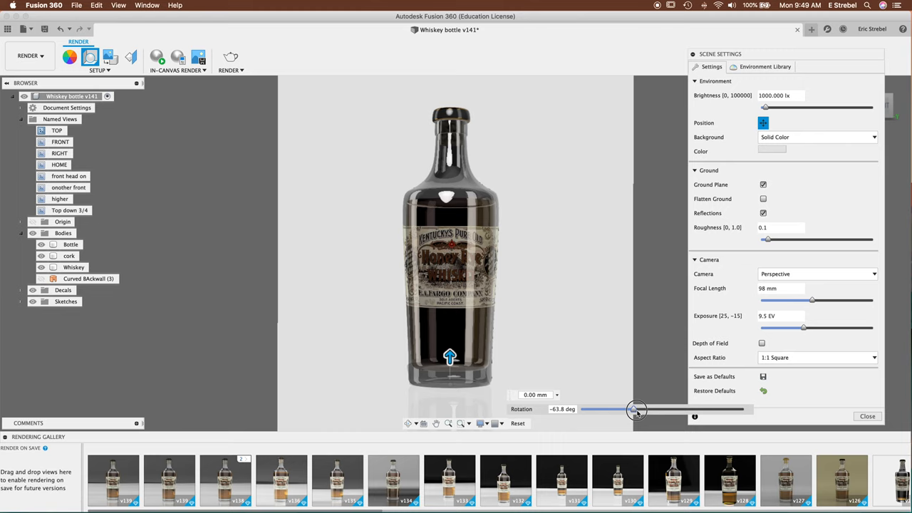
left_click_drag(634, 409, 695, 409)
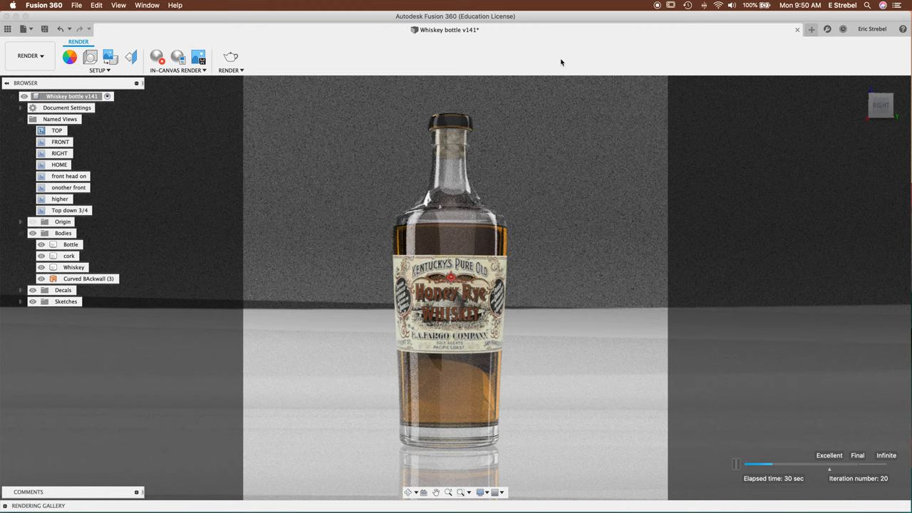
Step: Check the live in-canvas preview of the bottle body, then stop the preview
left_click(69, 245)
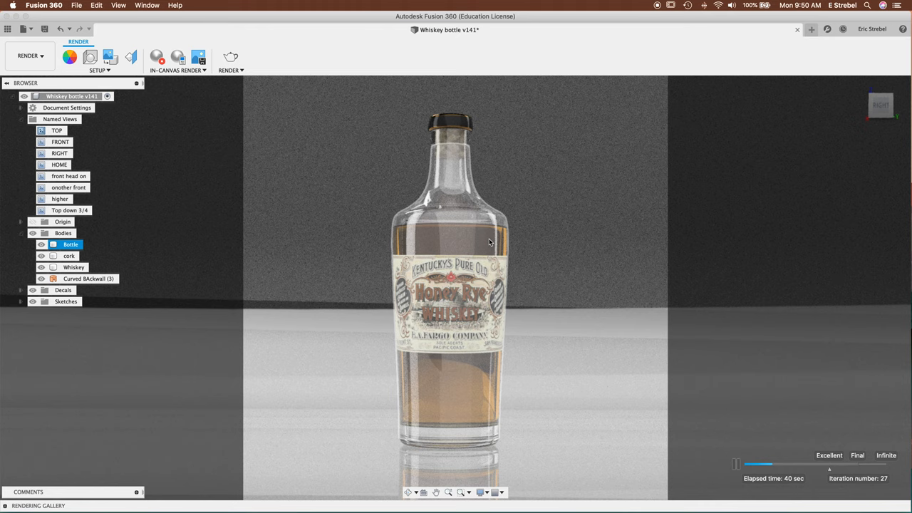
left_click(89, 278)
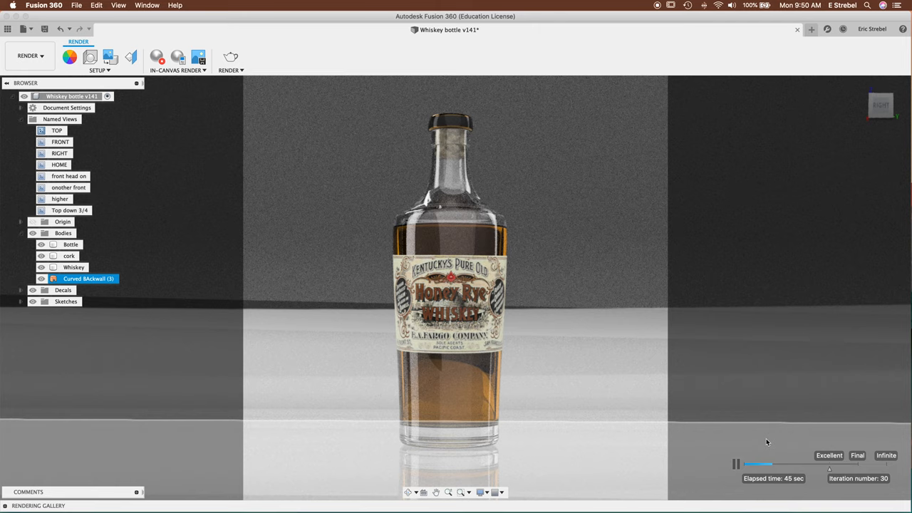
left_click(196, 57)
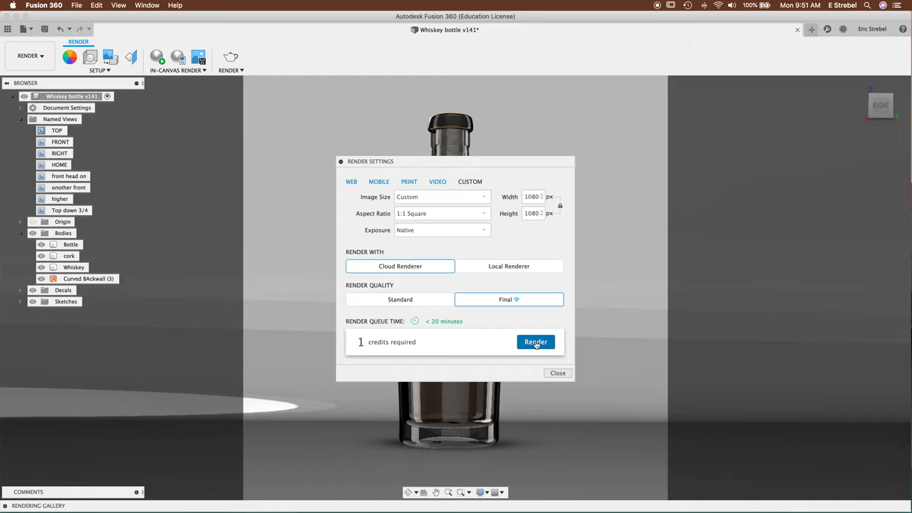
Step: Queue another 1080 × 1080 final-quality cloud render of the current view
left_click(536, 342)
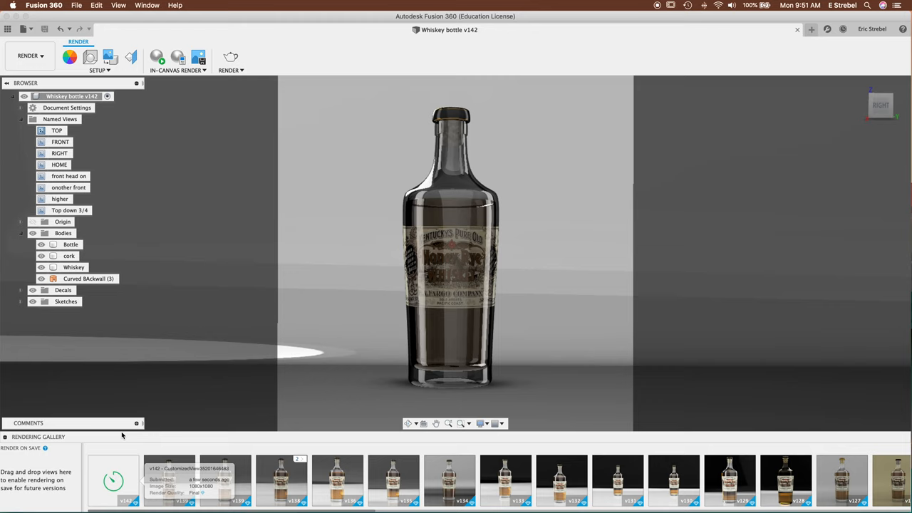
Step: Download the finished gallery render as a PNG with transparent background off, then leave the gallery
left_click(117, 481)
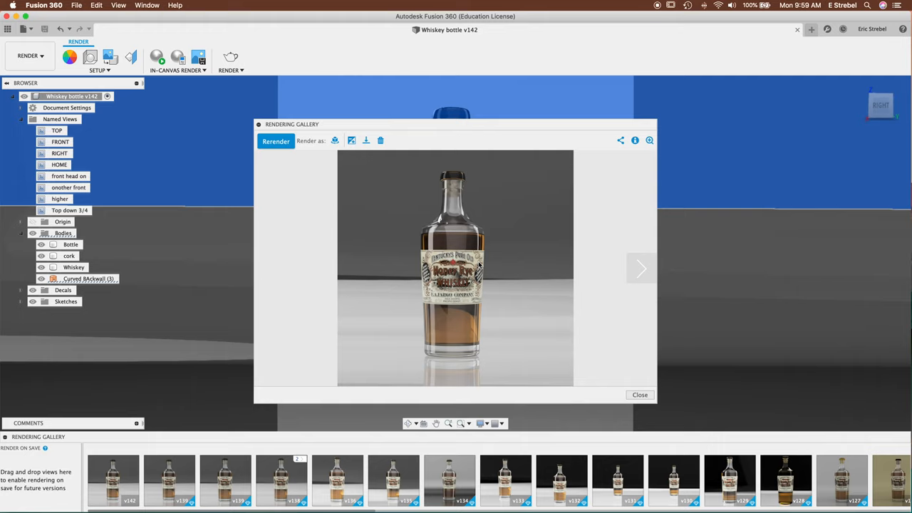
mouse_move(470, 242)
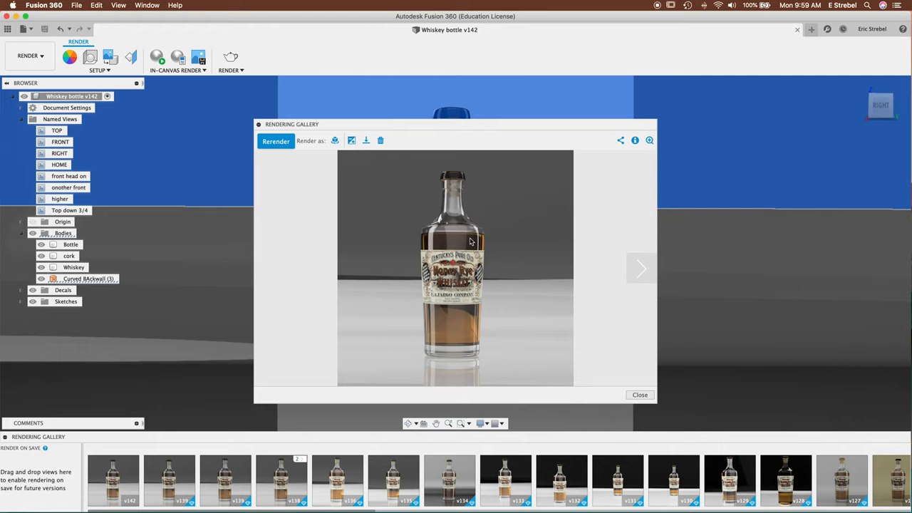
mouse_move(454, 288)
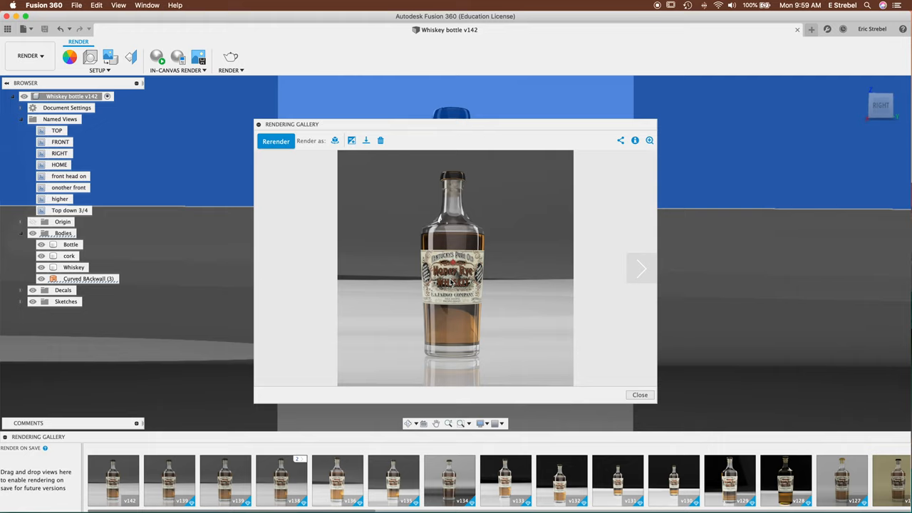
mouse_move(416, 208)
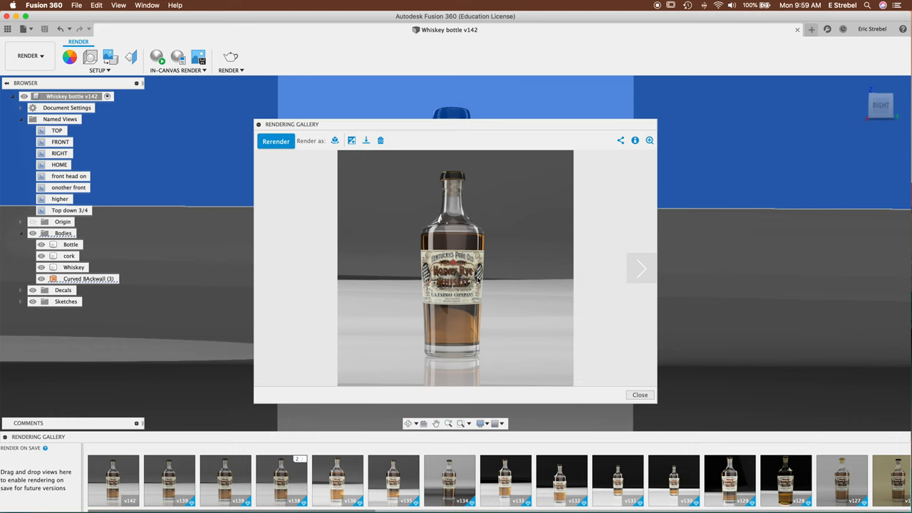
mouse_move(356, 171)
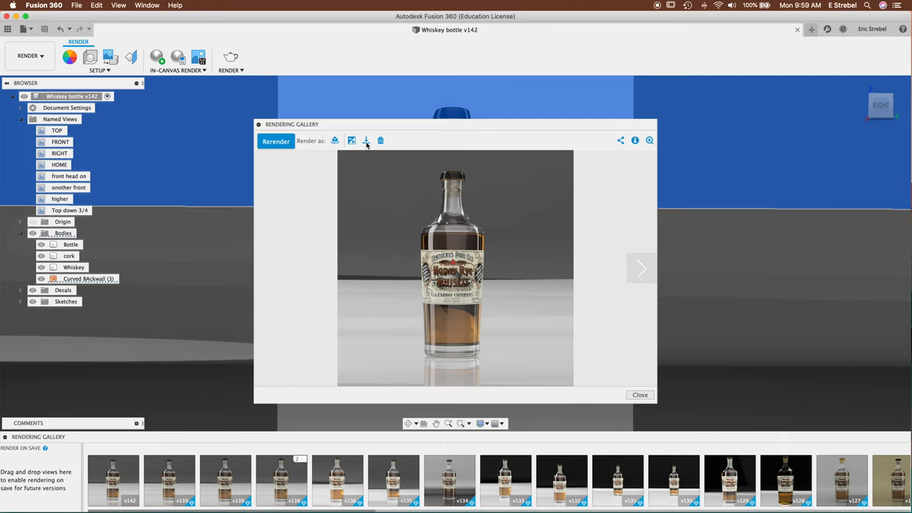
left_click(365, 141)
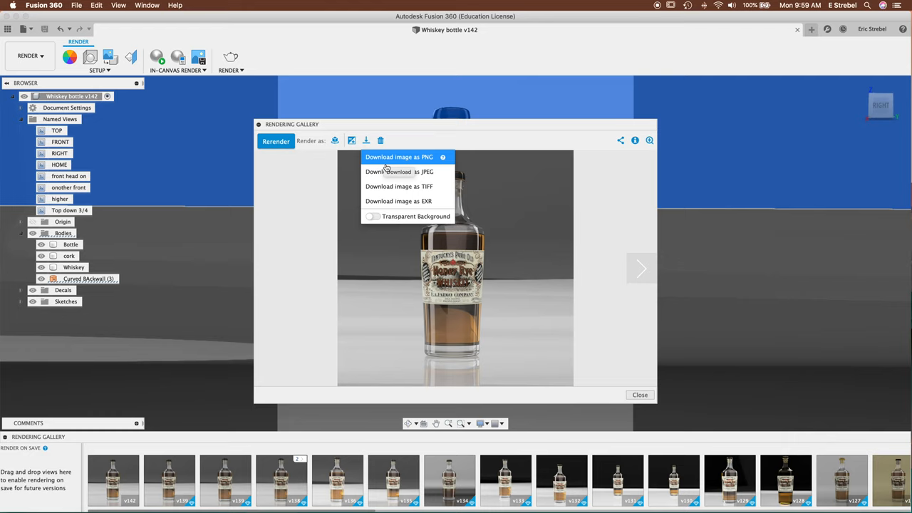
left_click(372, 217)
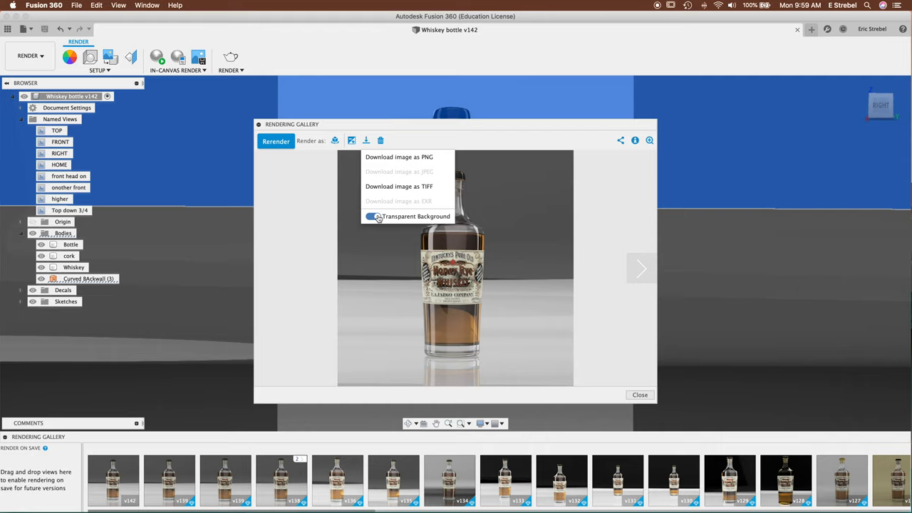
left_click(373, 217)
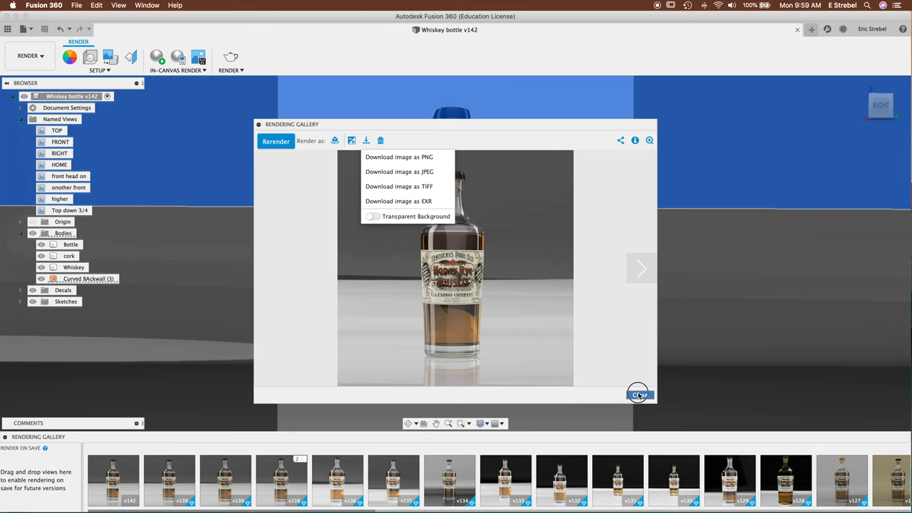
left_click(638, 393)
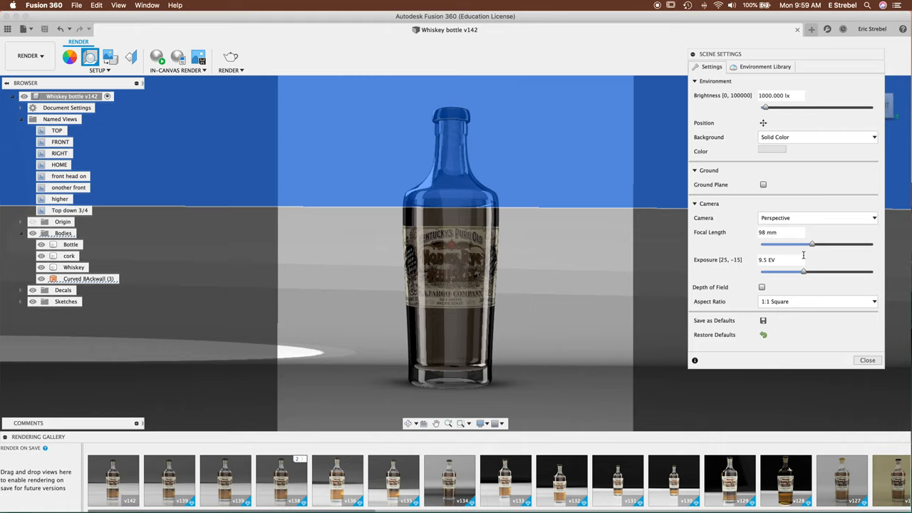
Step: Raise exposure to 9.5 EV and enable depth of field focused on the bottle top, blur 0.526
left_click(761, 288)
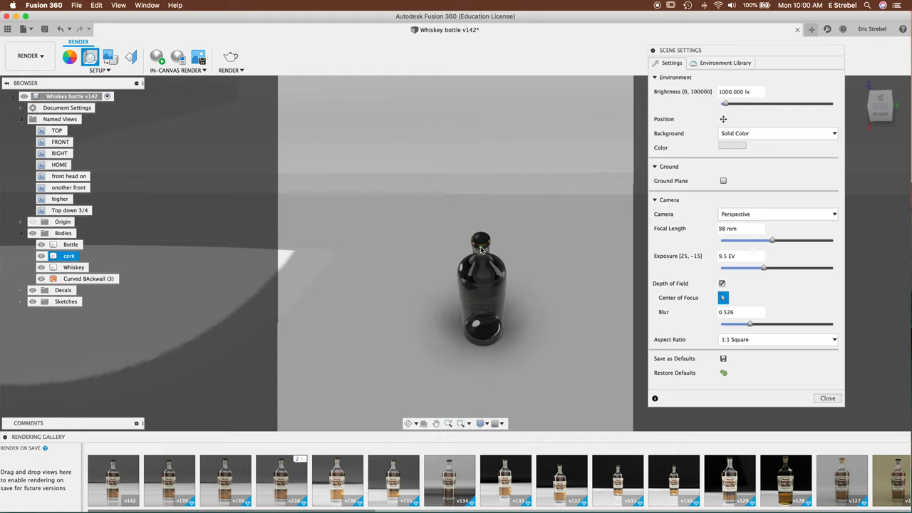
left_click(70, 244)
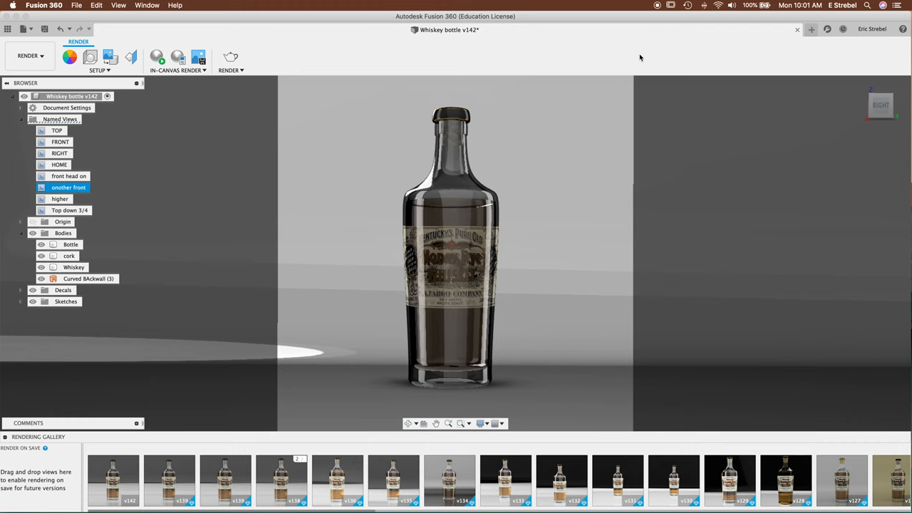
Step: Start a 749 × 749 final-quality cloud render of the front view with depth of field
left_click(228, 56)
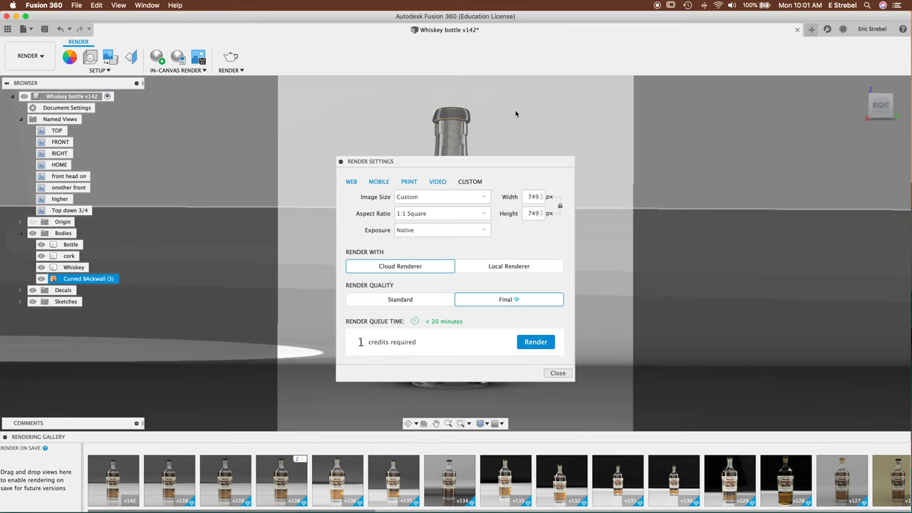
left_click(536, 342)
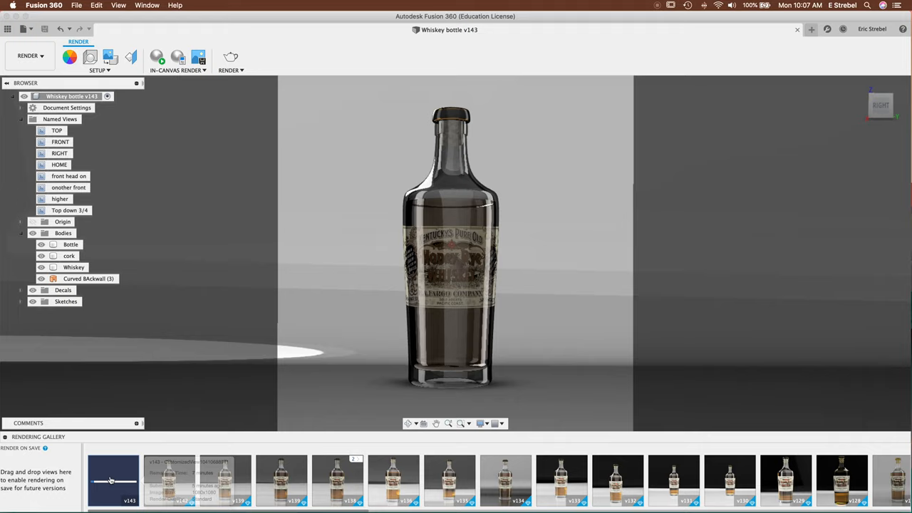
Step: View the new depth-of-field render until processing finishes, then leave the gallery
double_click(113, 478)
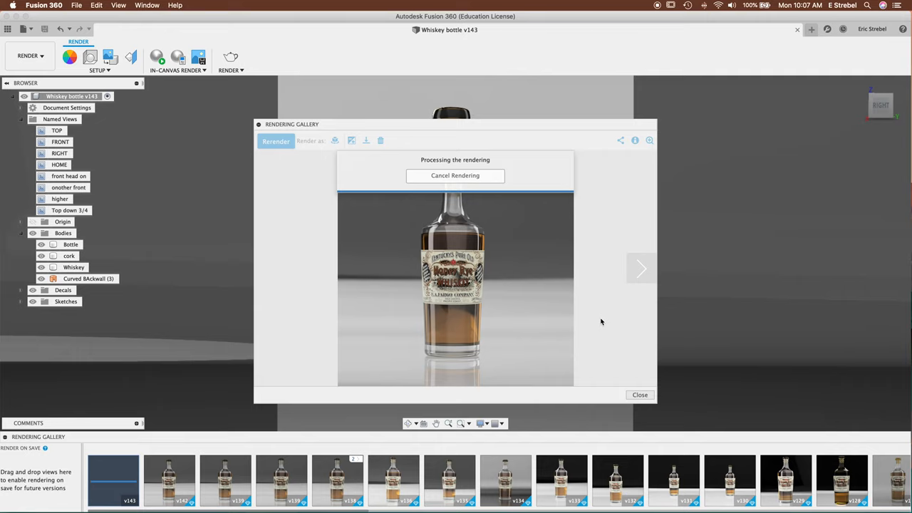
mouse_move(604, 333)
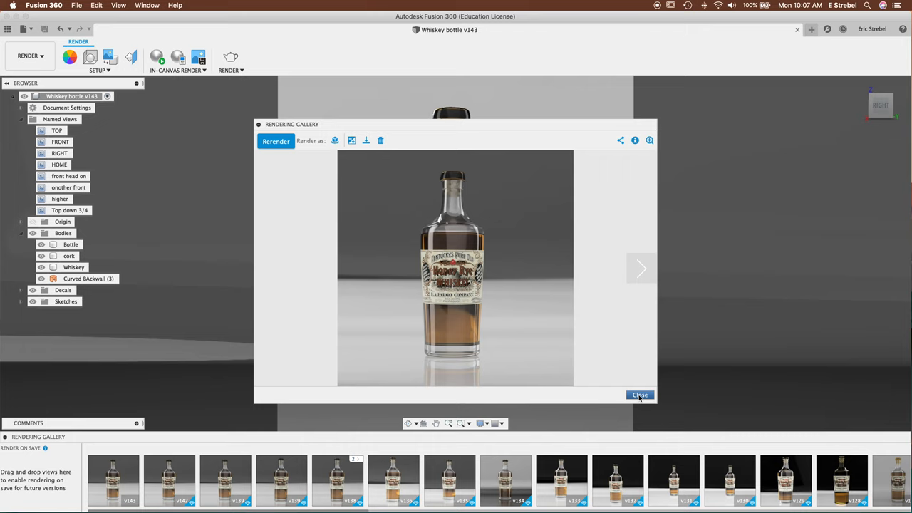
left_click(638, 394)
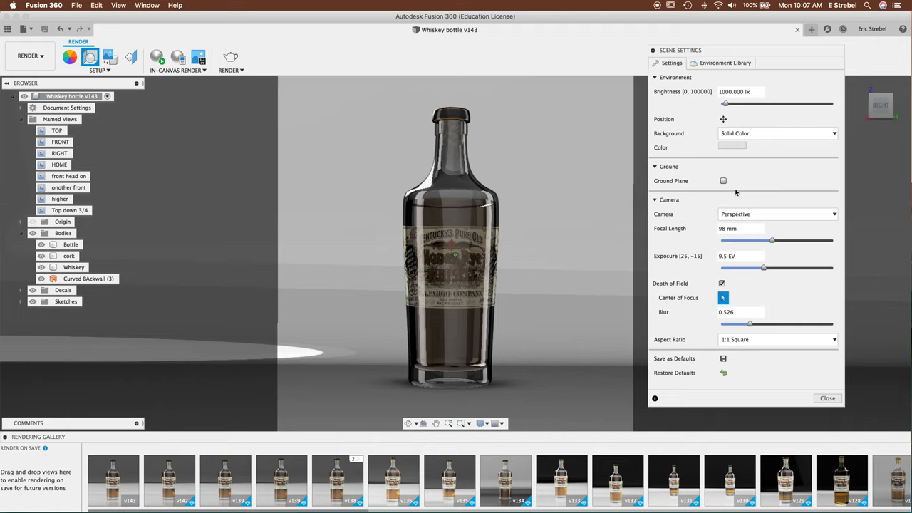
Step: Set the scene aspect ratio to follow the viewport, giving a 1918 × 749 render size
left_click(776, 339)
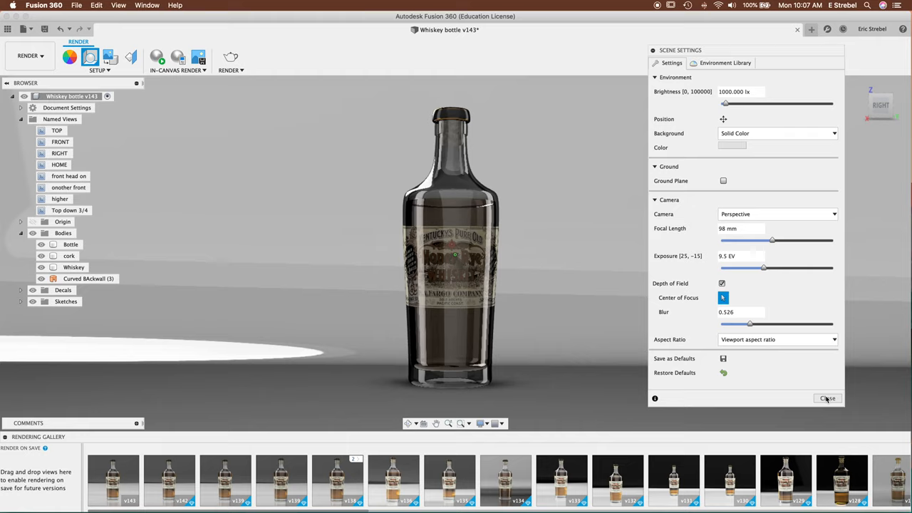
left_click(826, 398)
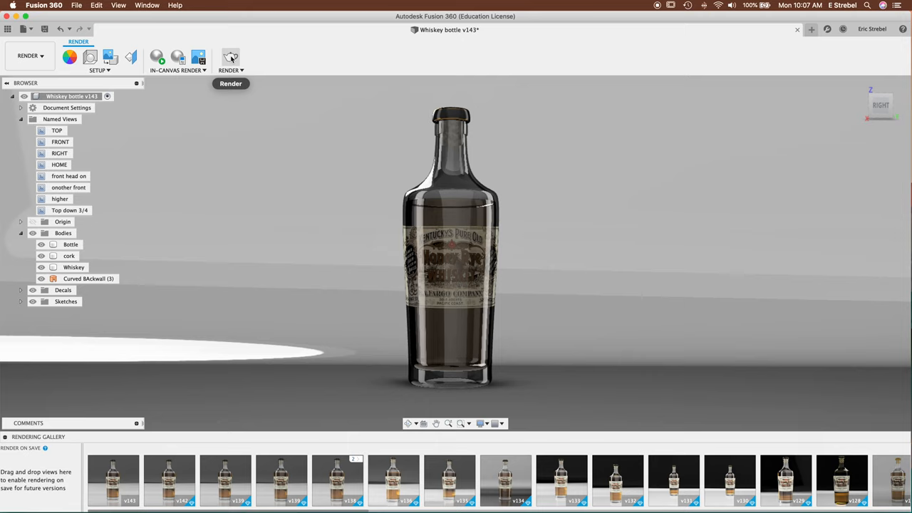
left_click(231, 57)
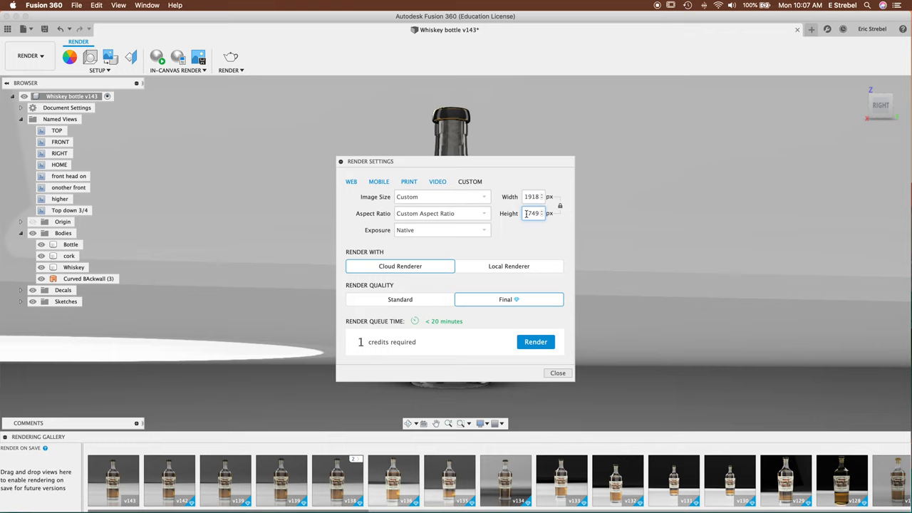
Step: Start the wide 1918 × 749 final-quality cloud render of the bottle
left_click(535, 342)
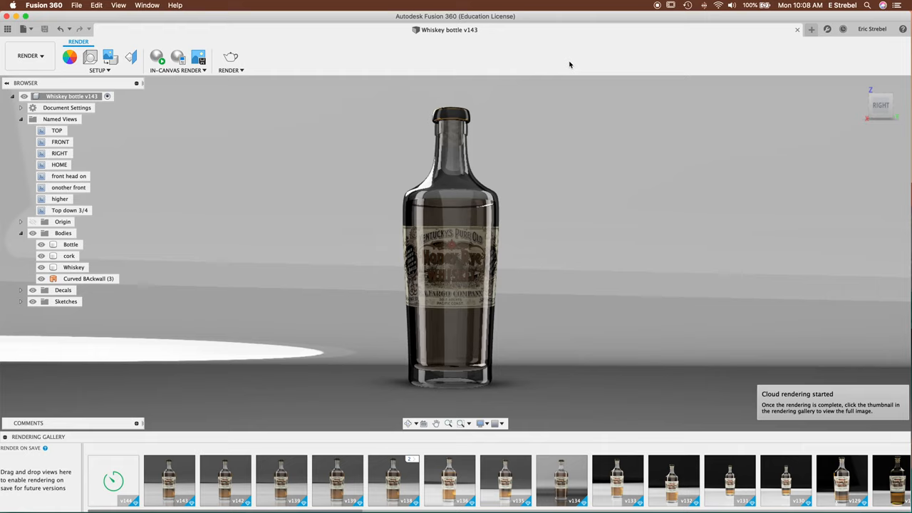